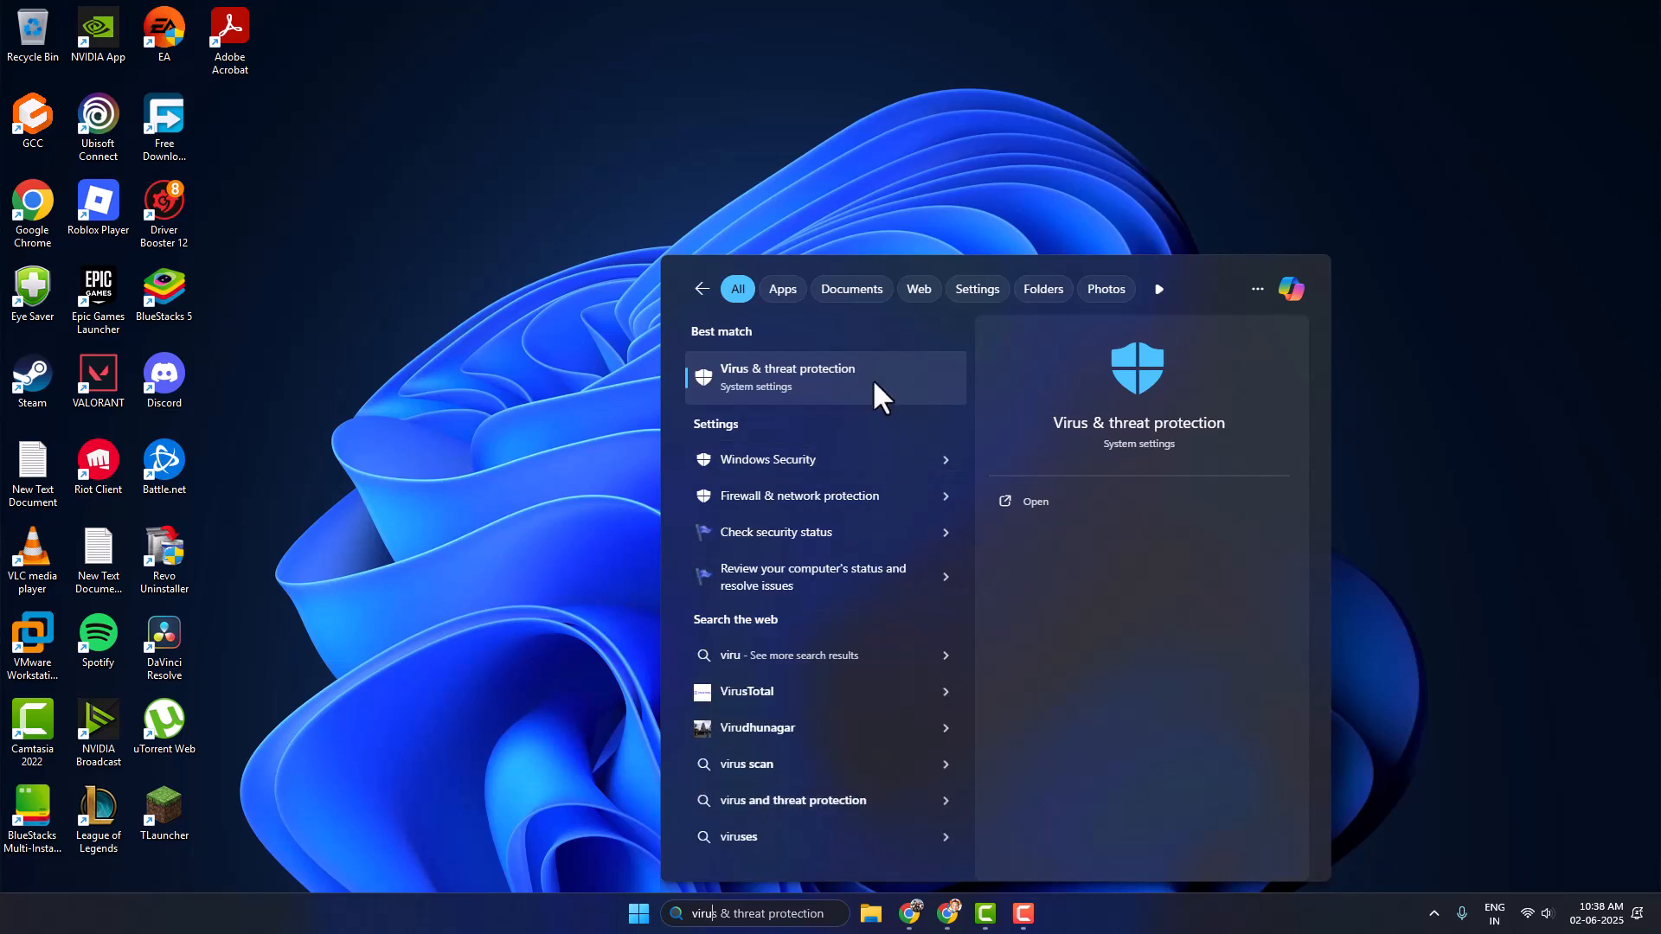
- Open Windows Security on the Virus & threat protection page from the Start search results
click(824, 376)
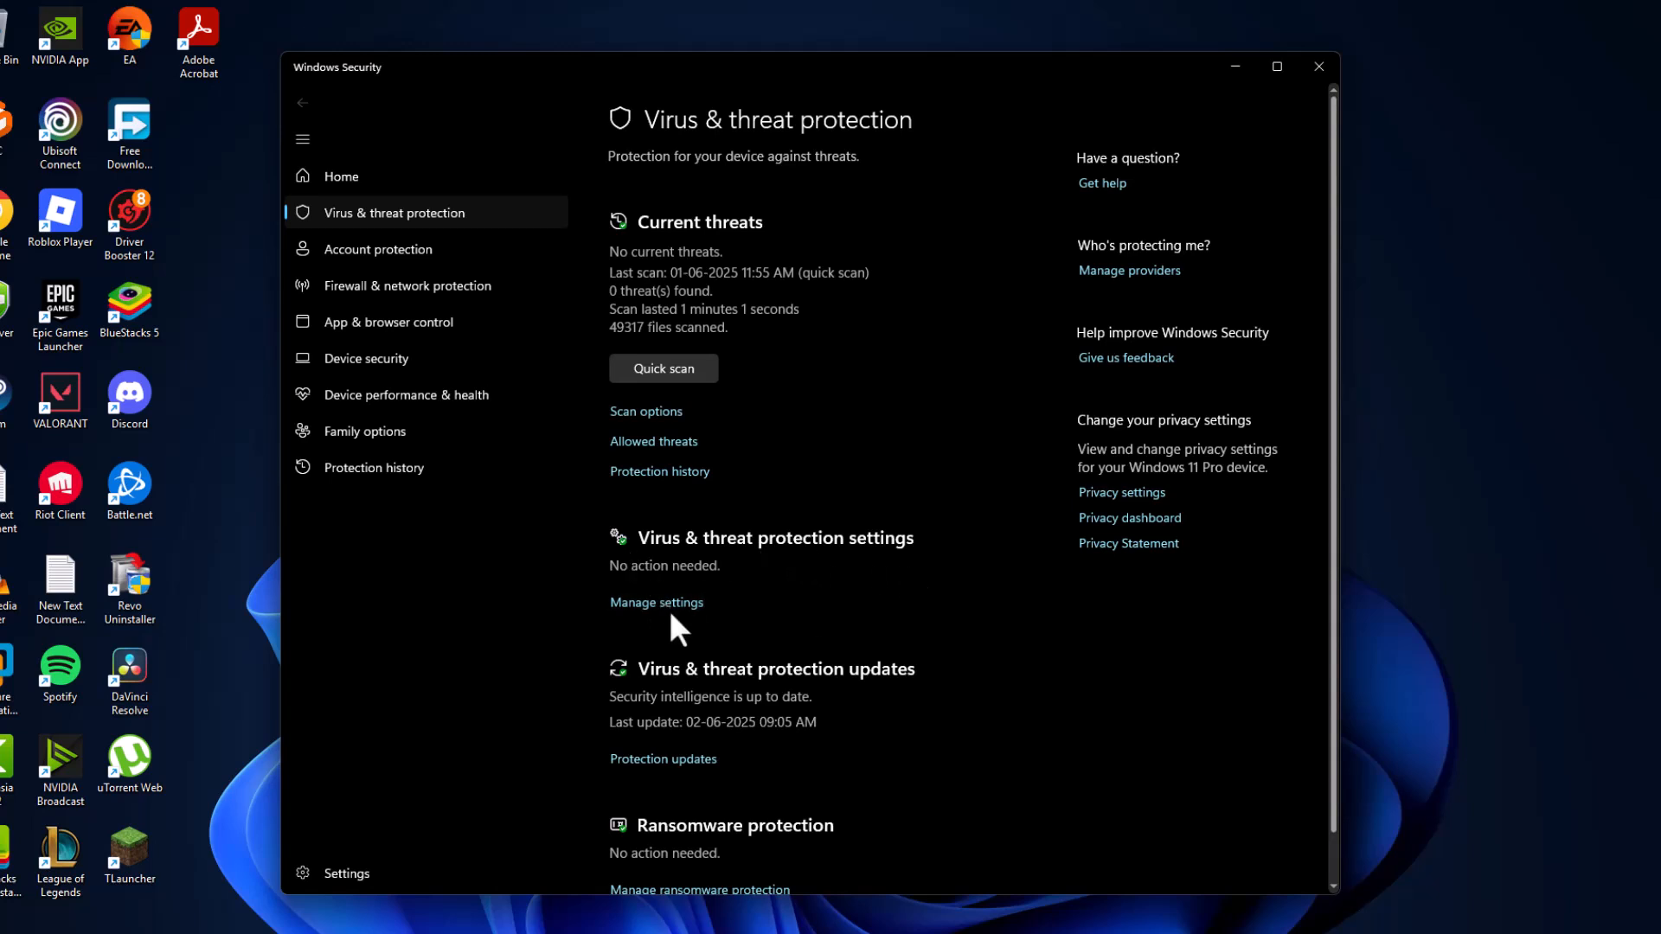
- Review the protection settings toggles, with real-time protection and automatic sample submission off
click(656, 602)
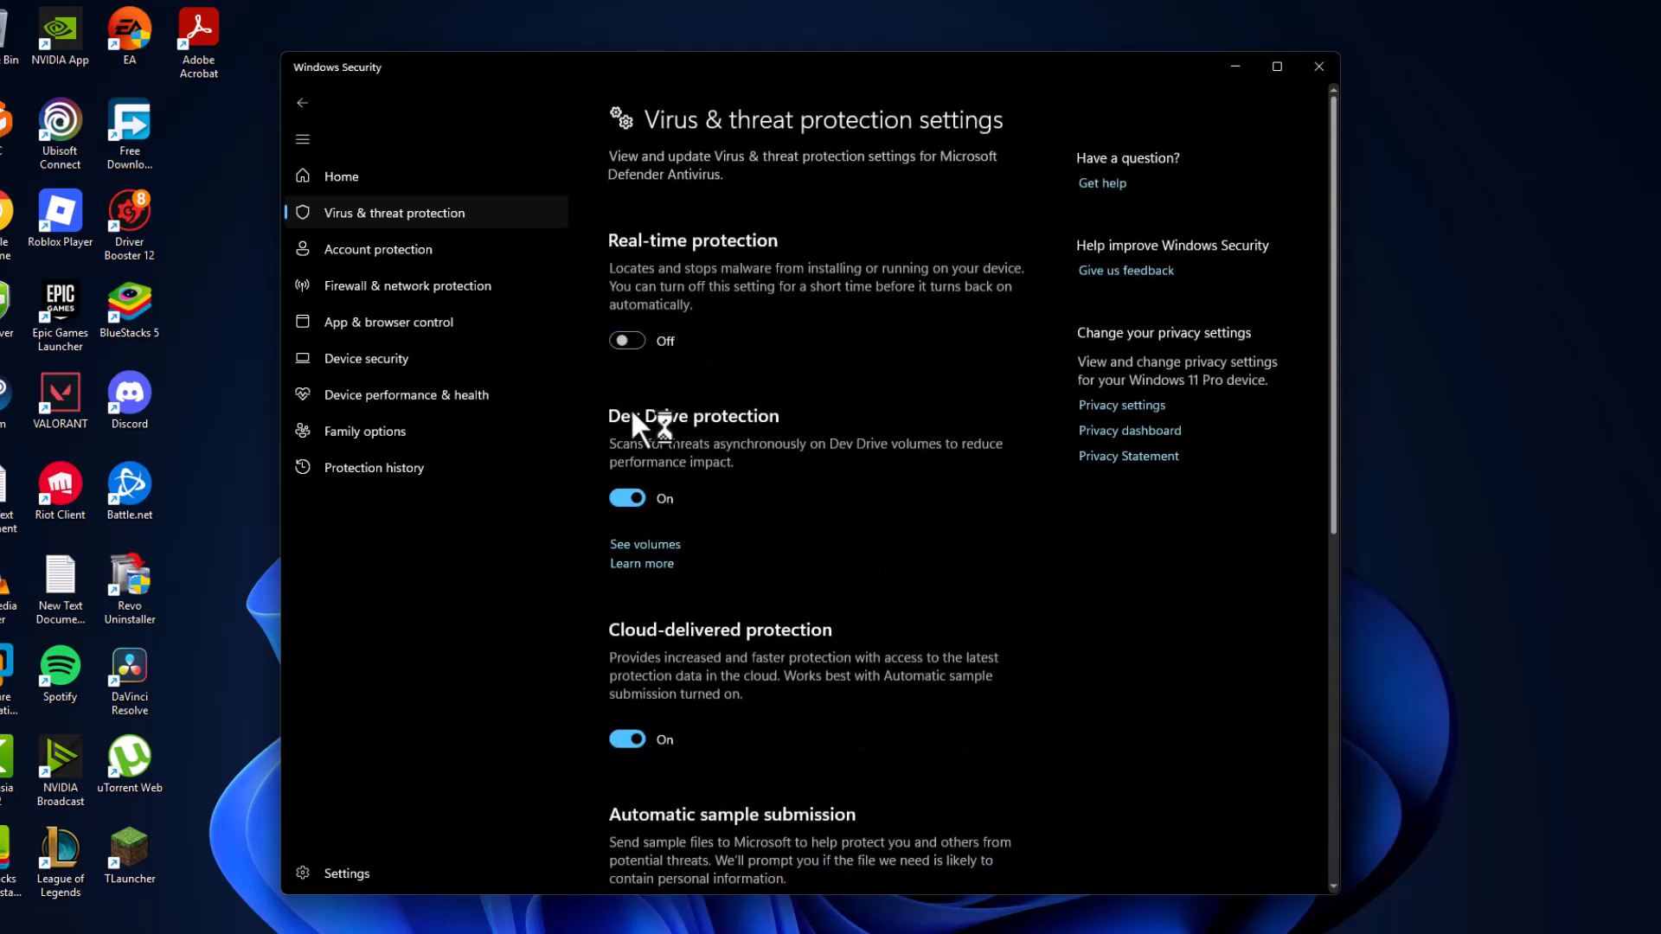
scroll(down, 3)
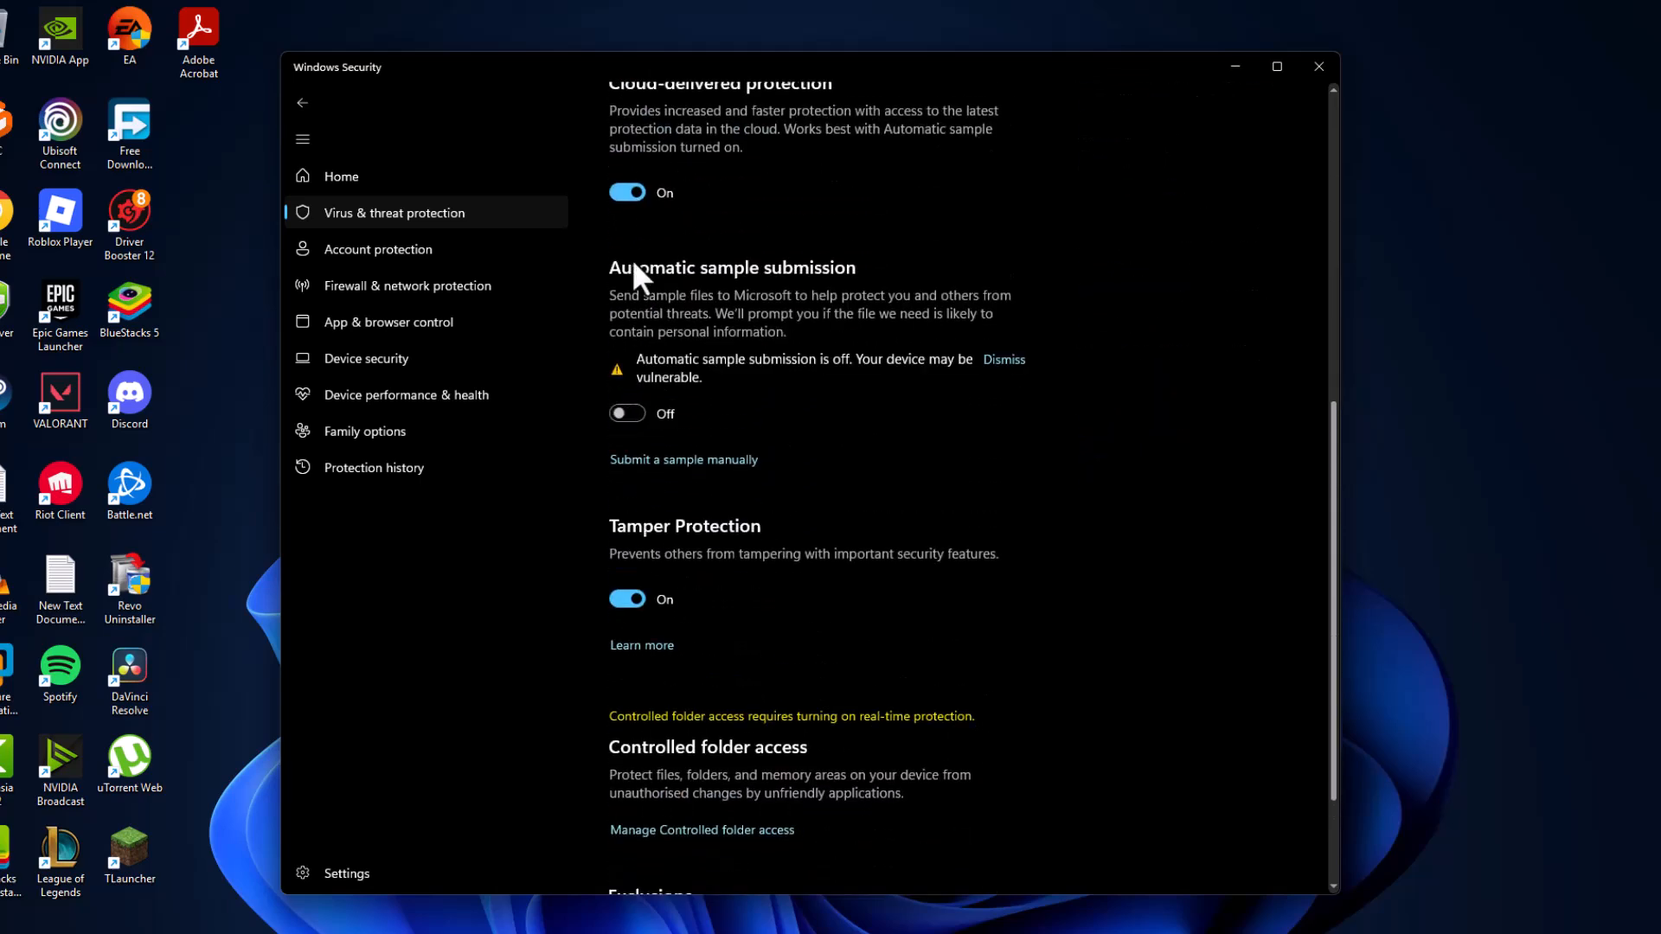
scroll(down, 3)
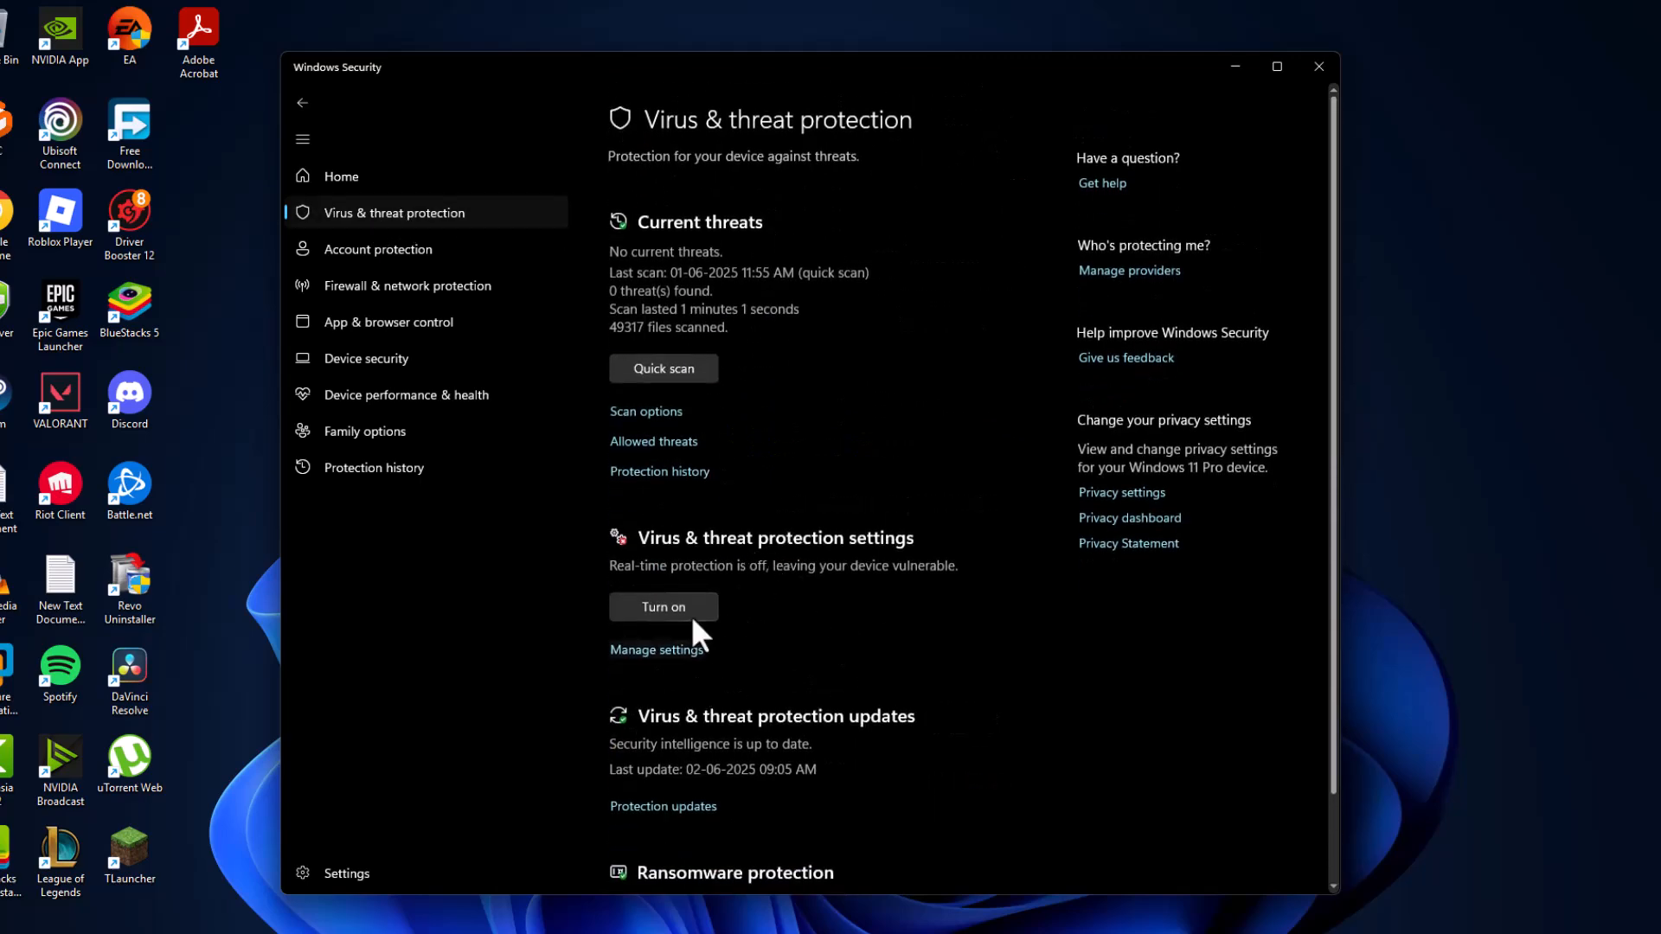
mouse_move(669, 231)
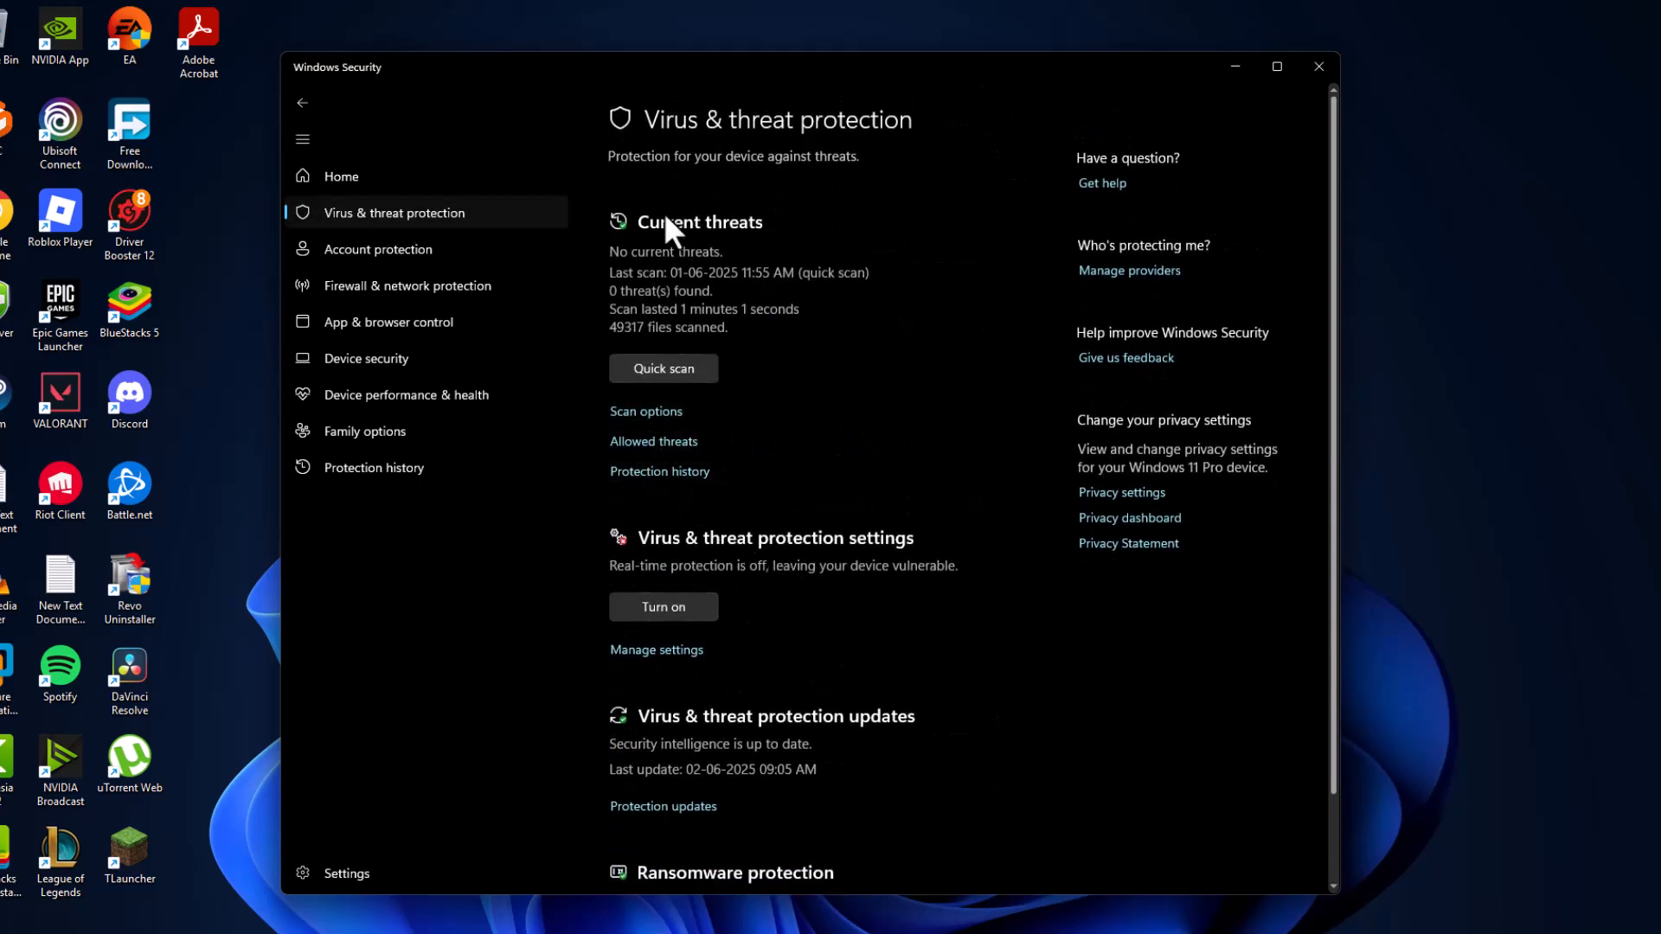
- Review Protection history, expanding blocked threat entries including the 07:07 PM trojan
click(373, 468)
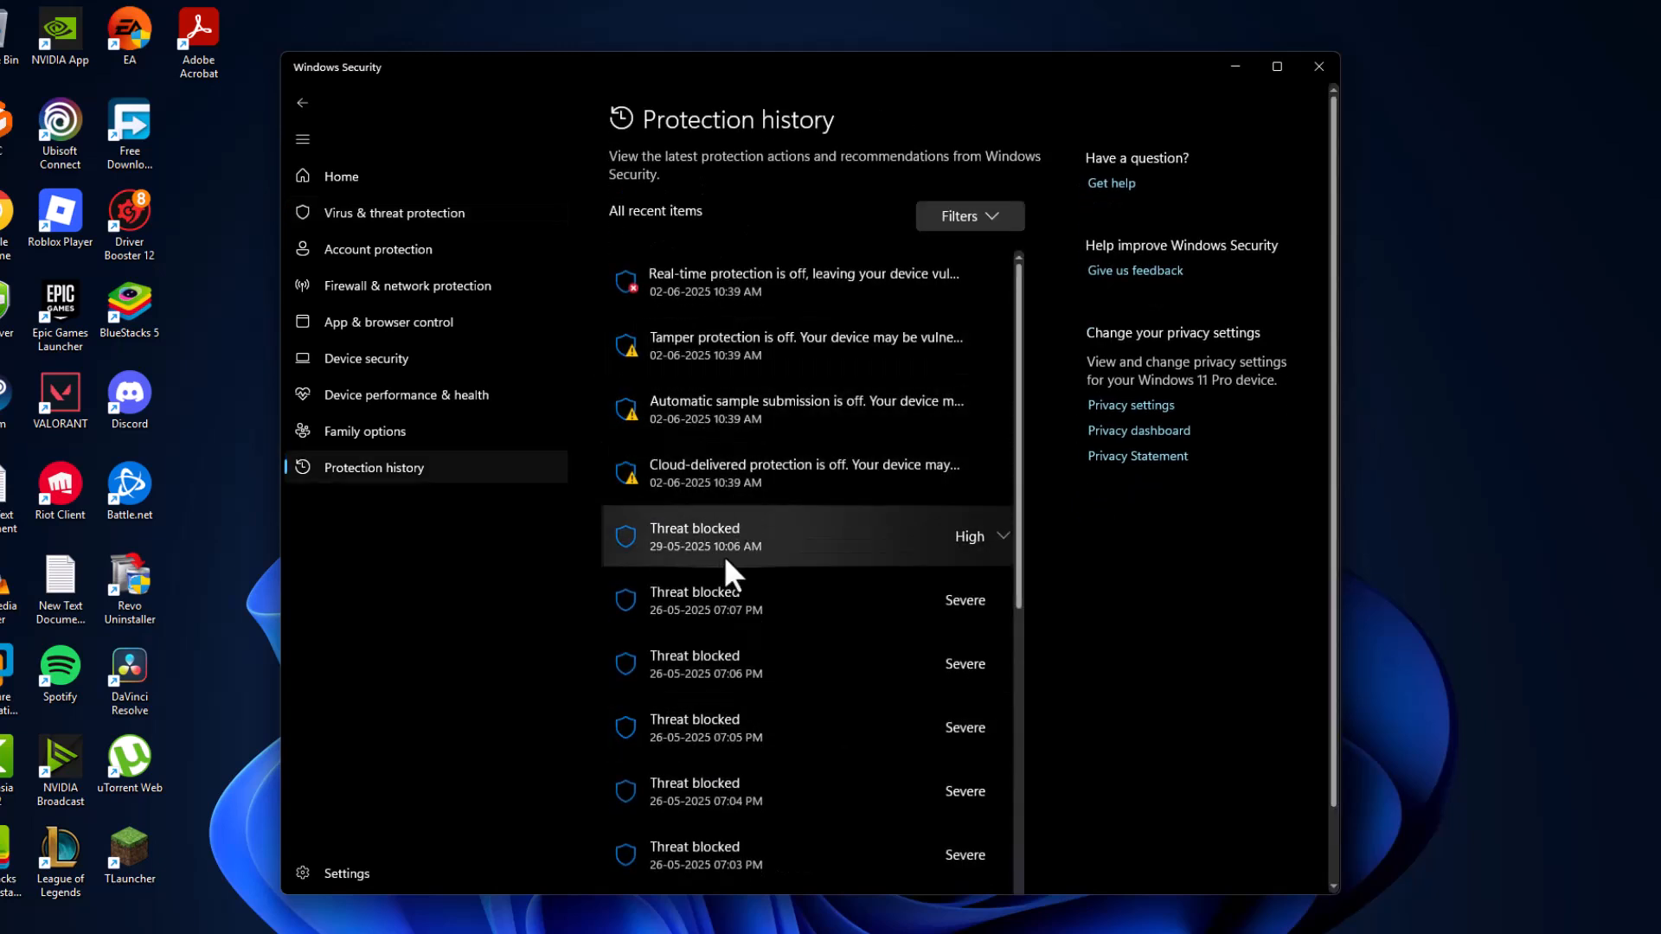
mouse_move(769, 558)
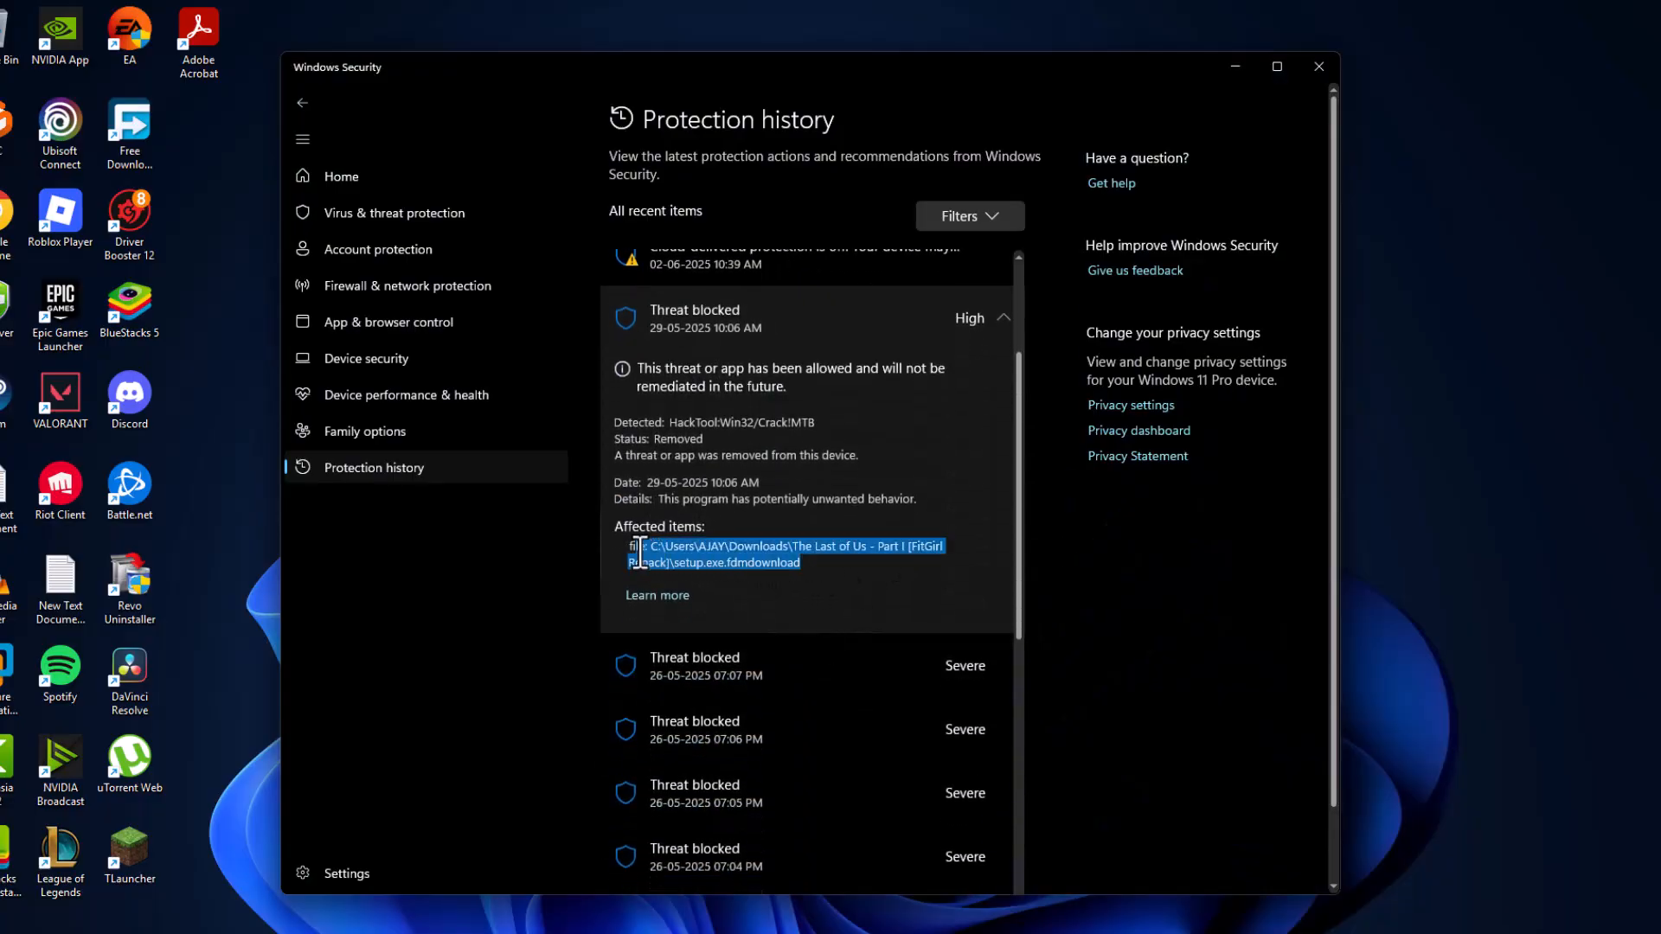
click(909, 559)
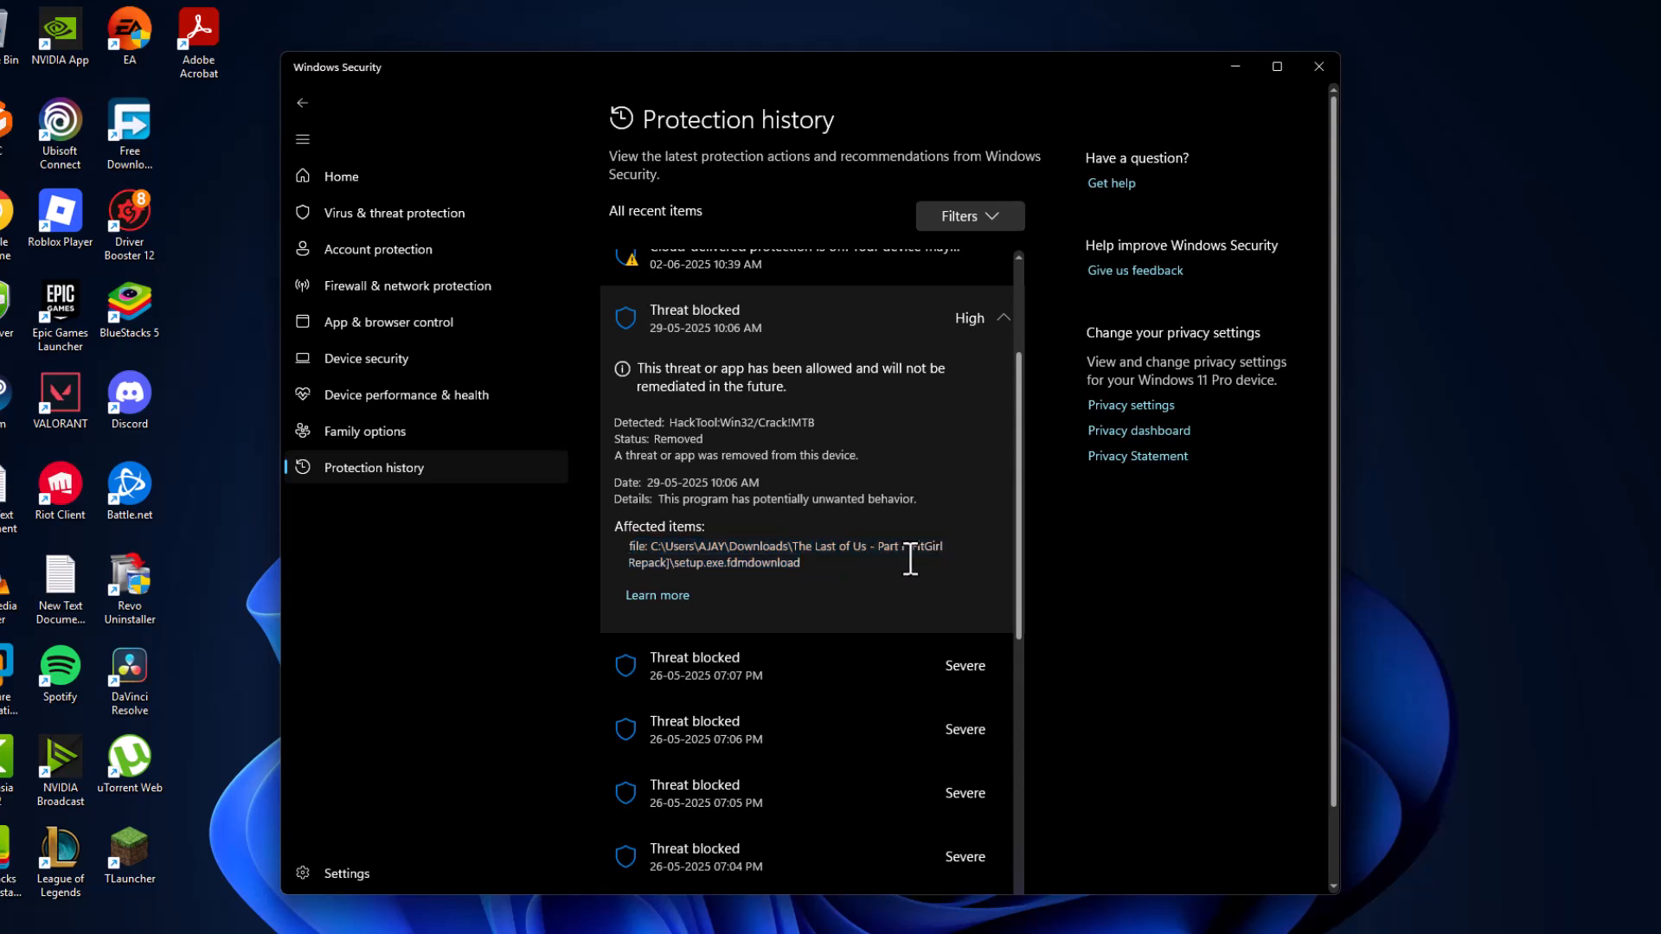
mouse_move(769, 572)
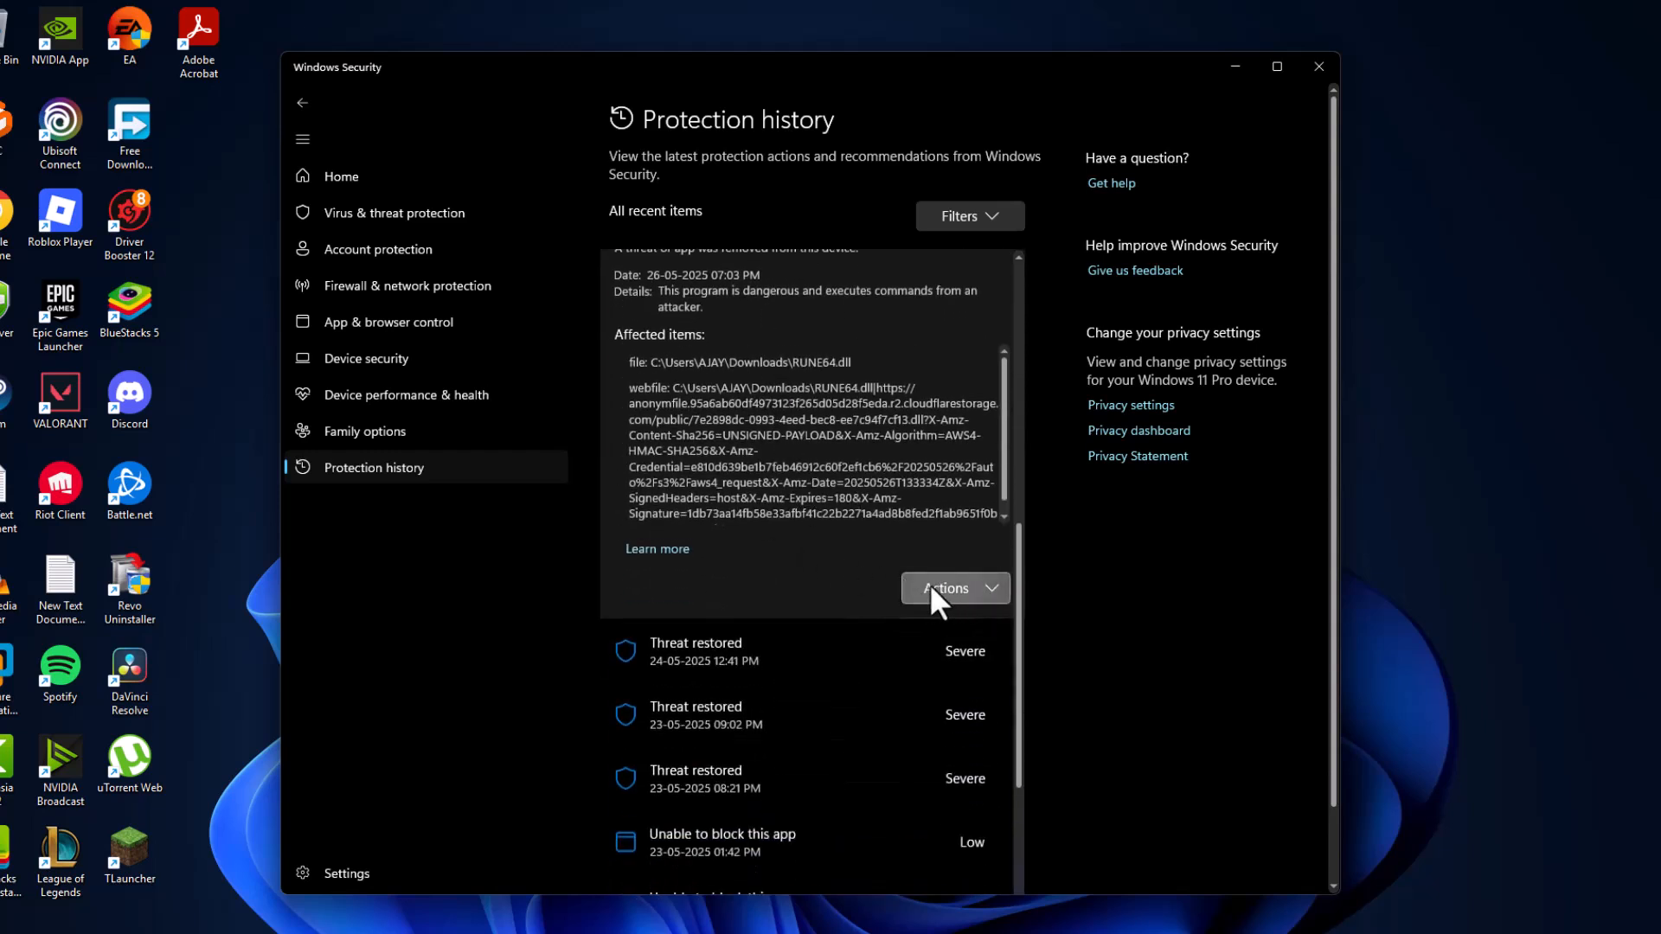
click(952, 588)
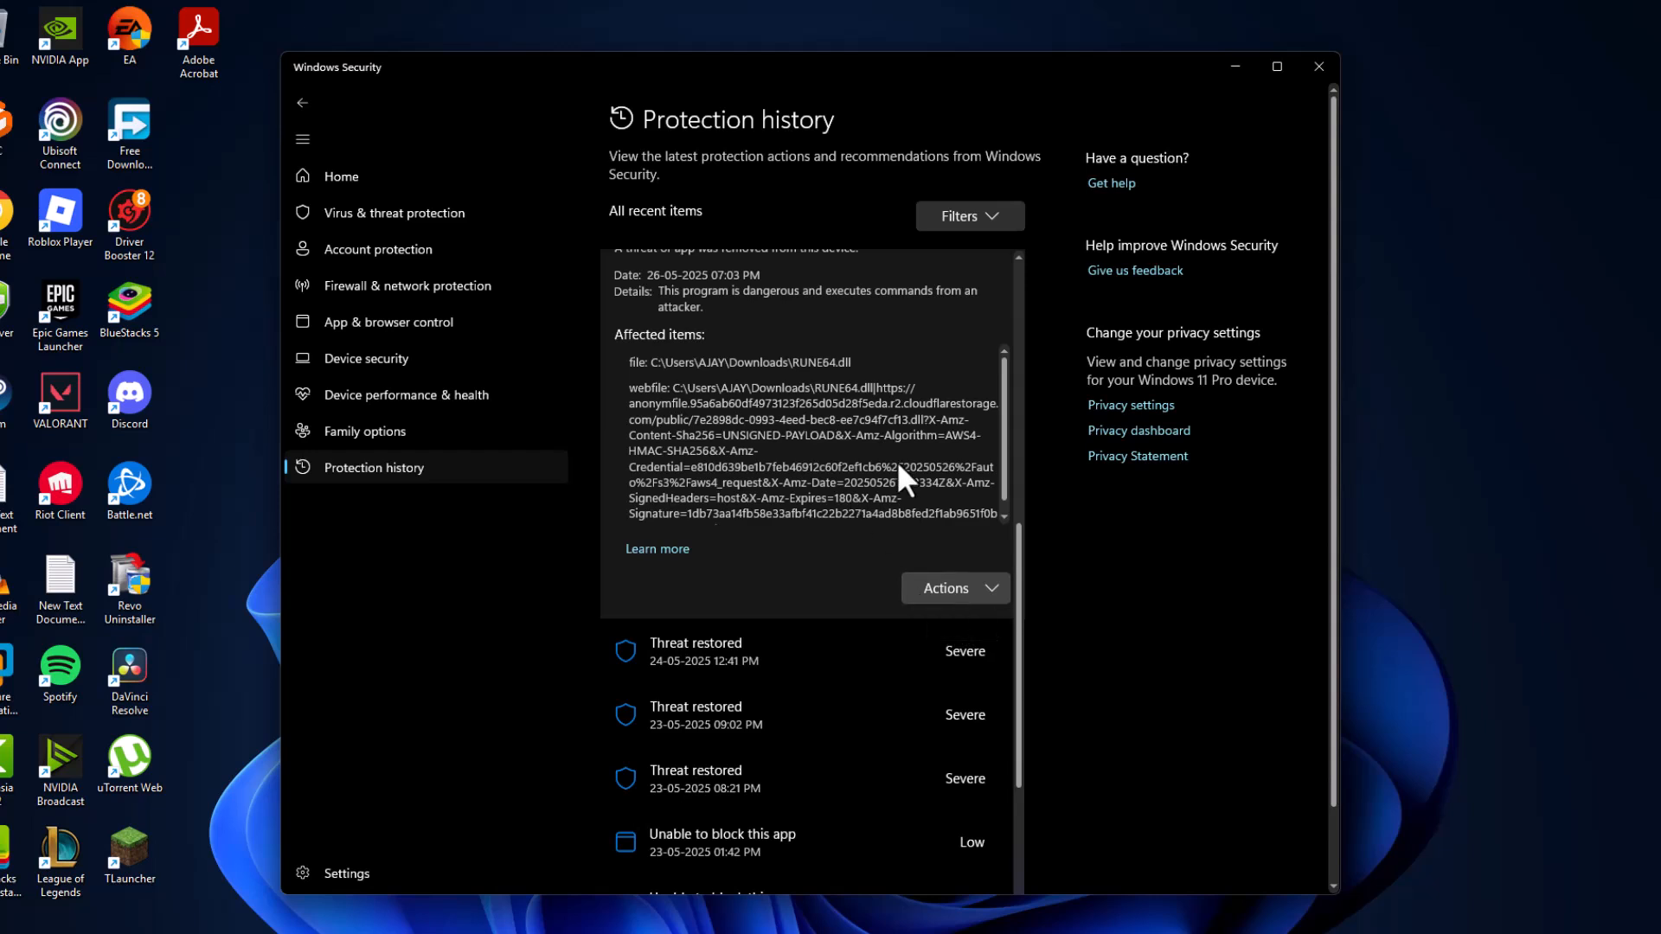
mouse_move(901, 524)
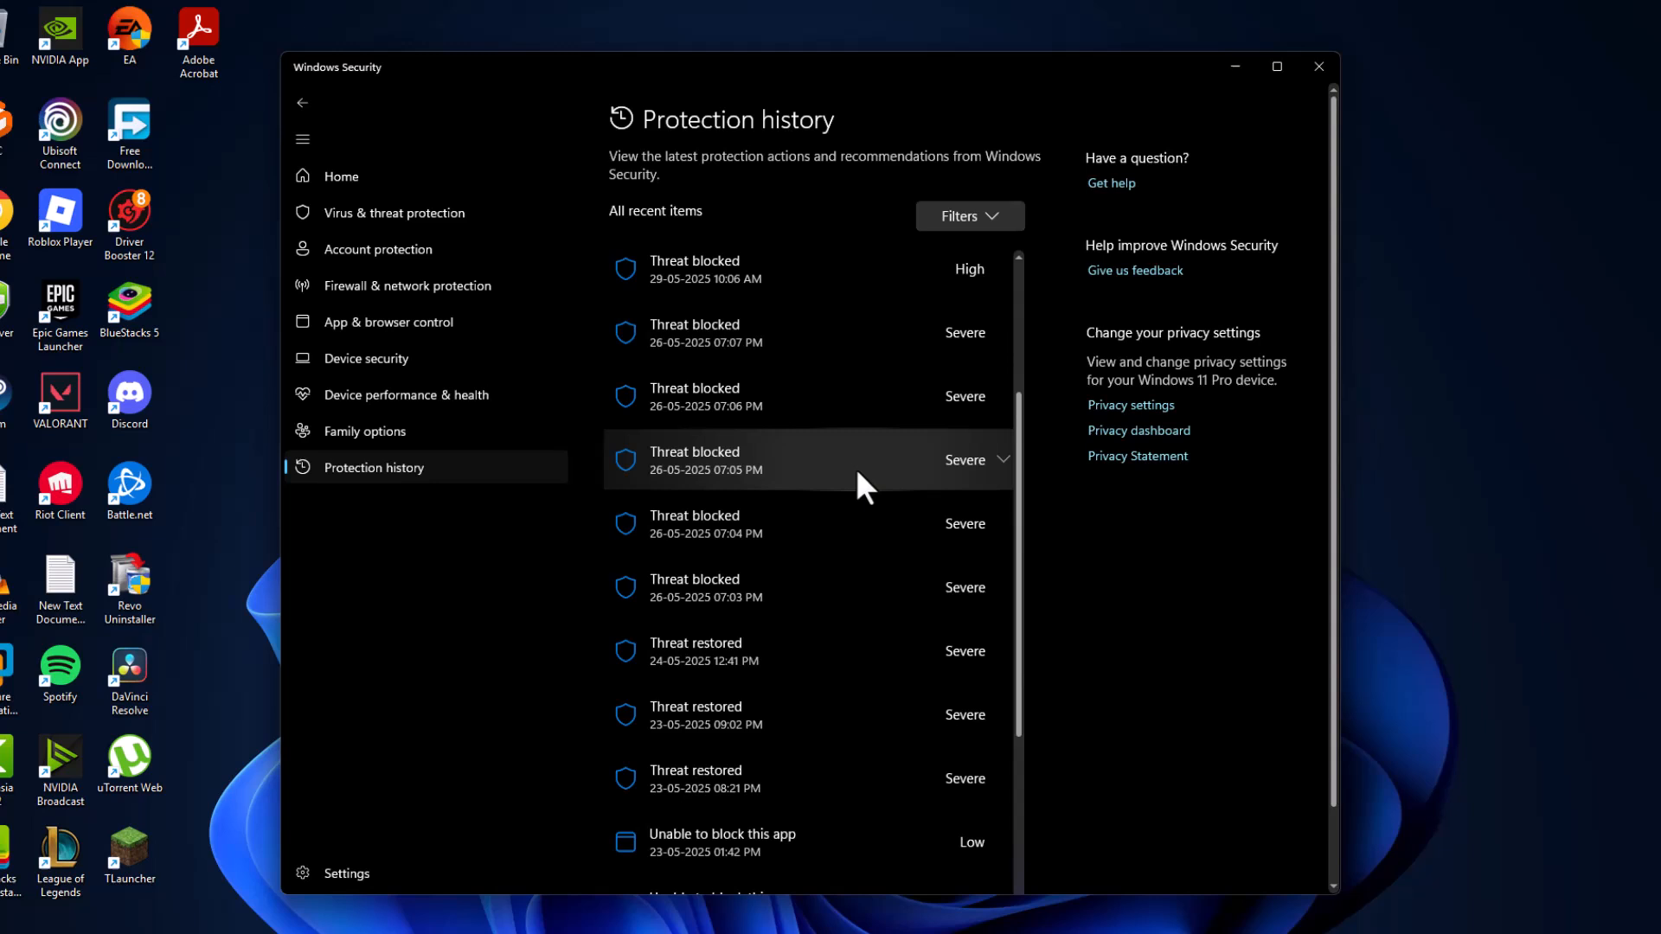
click(806, 396)
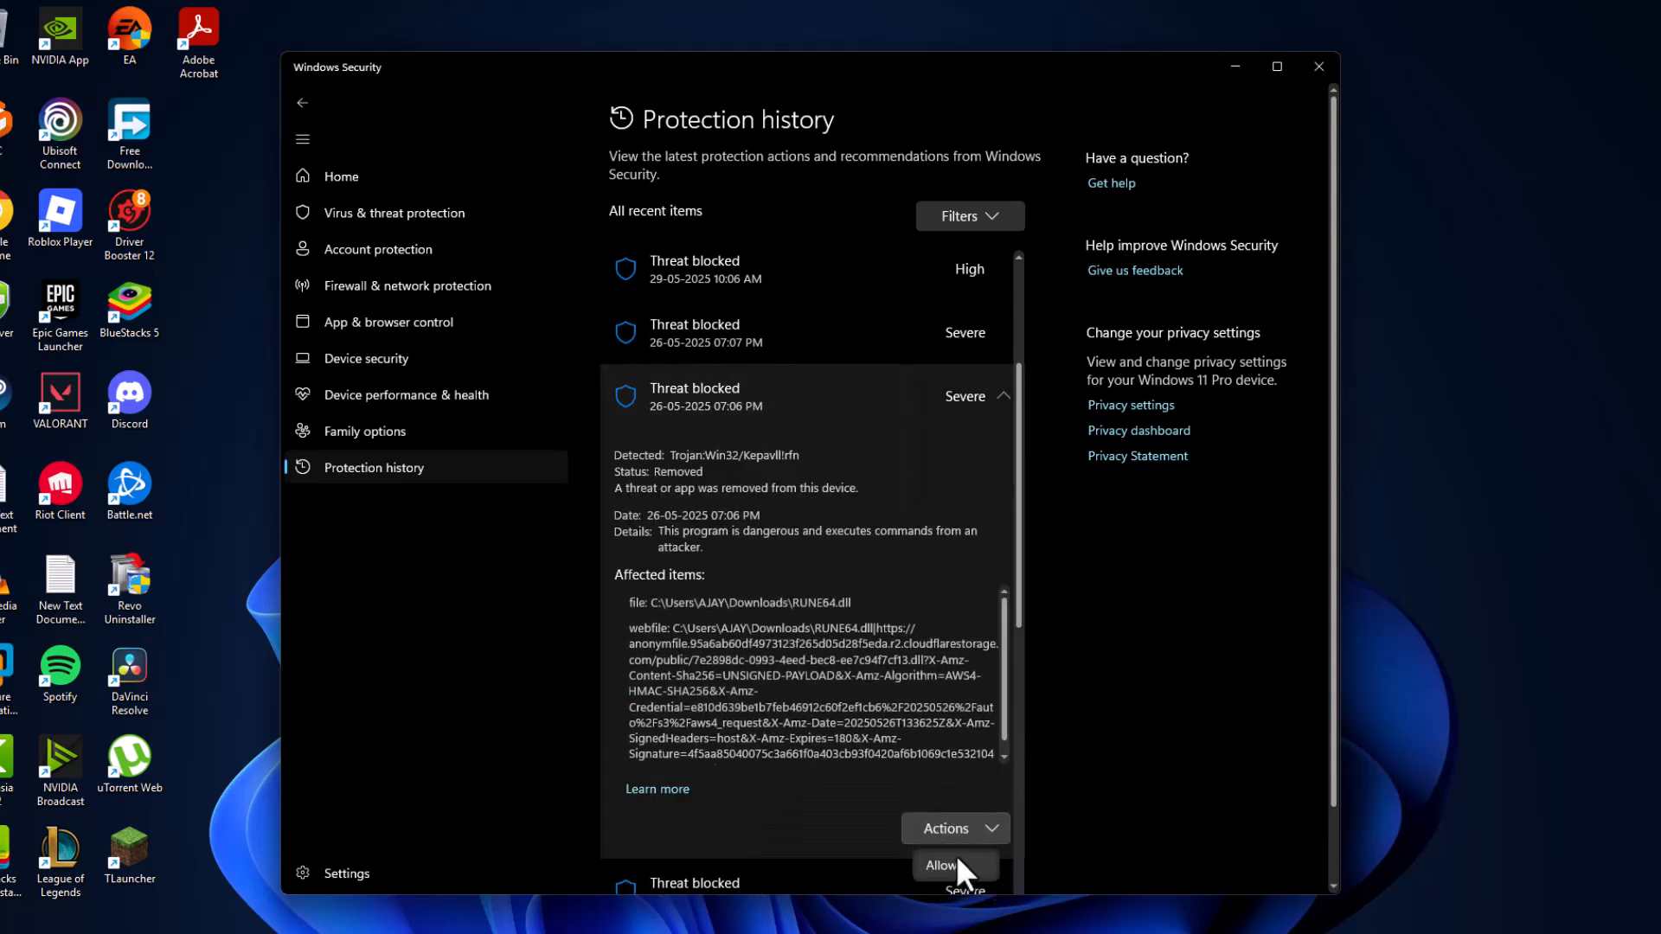
mouse_move(1001, 881)
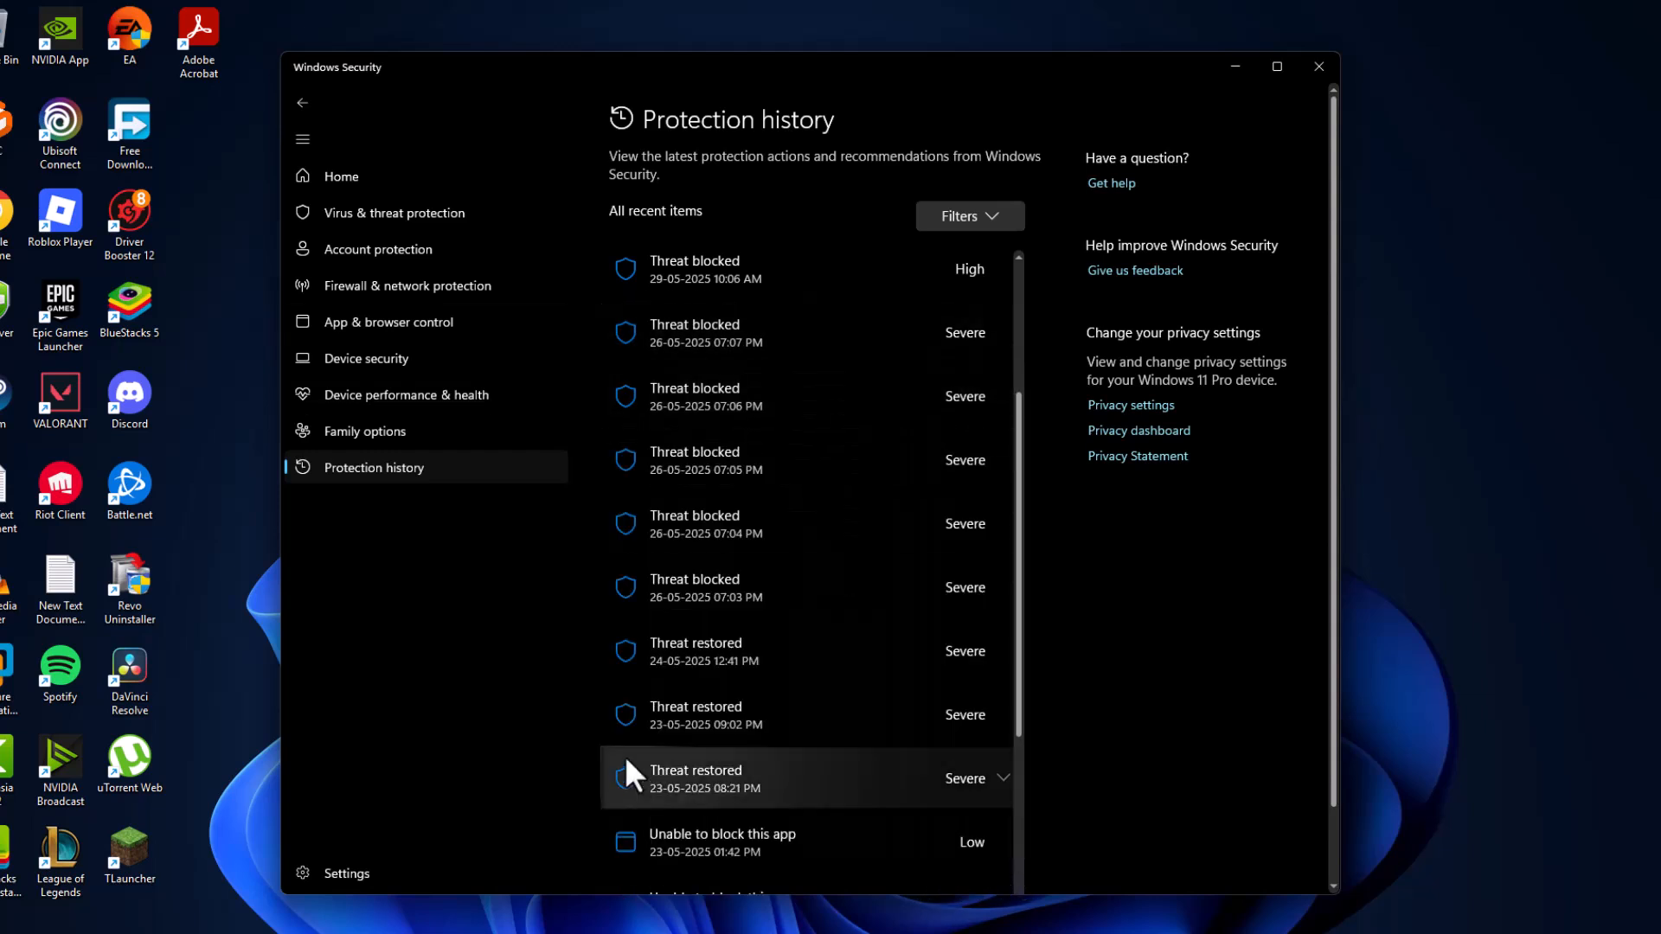
click(805, 332)
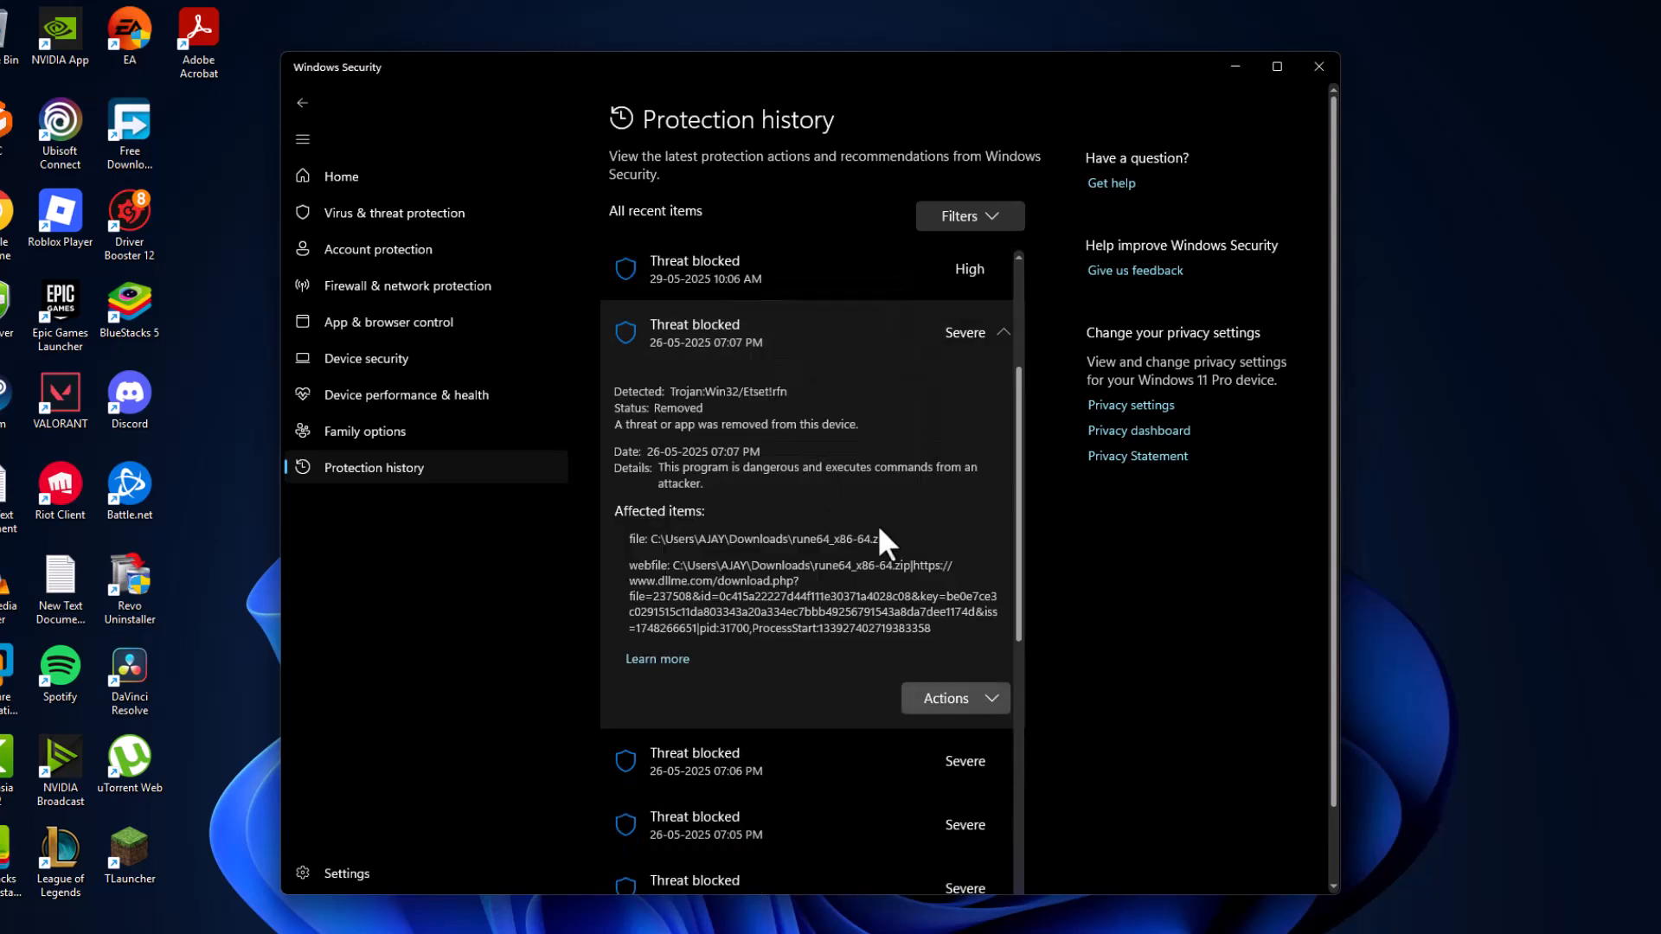
mouse_move(742, 469)
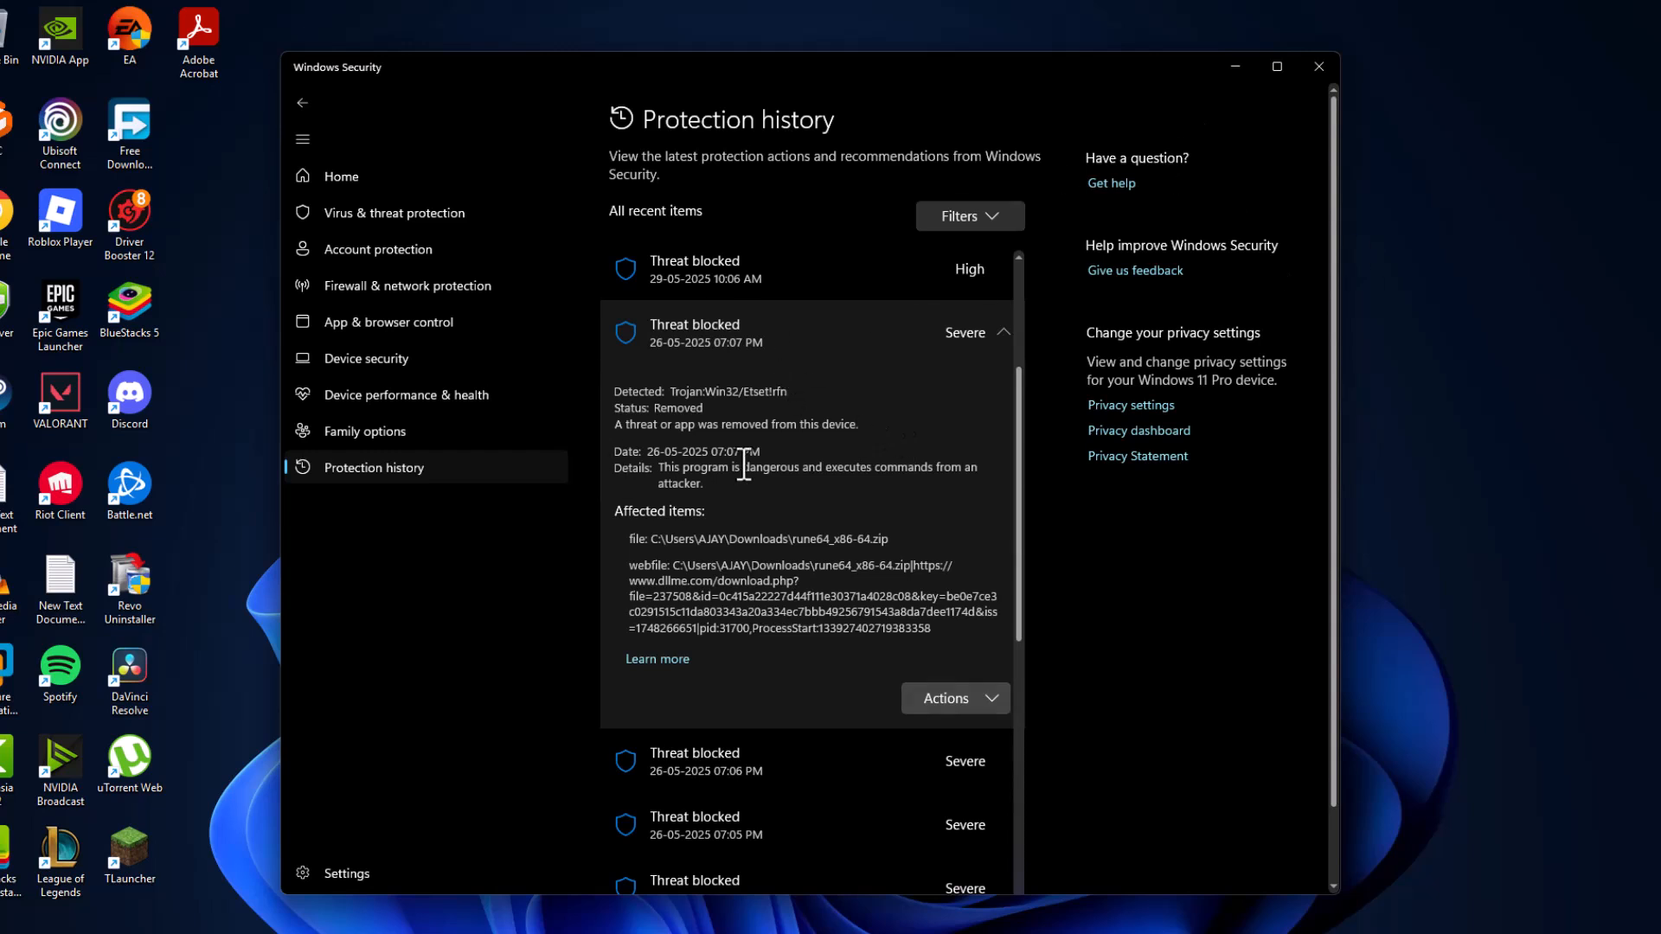
- Open the Exclusions list showing the cmd.exe file, cmd.exe process and AppData Updates folder exclusions
click(394, 212)
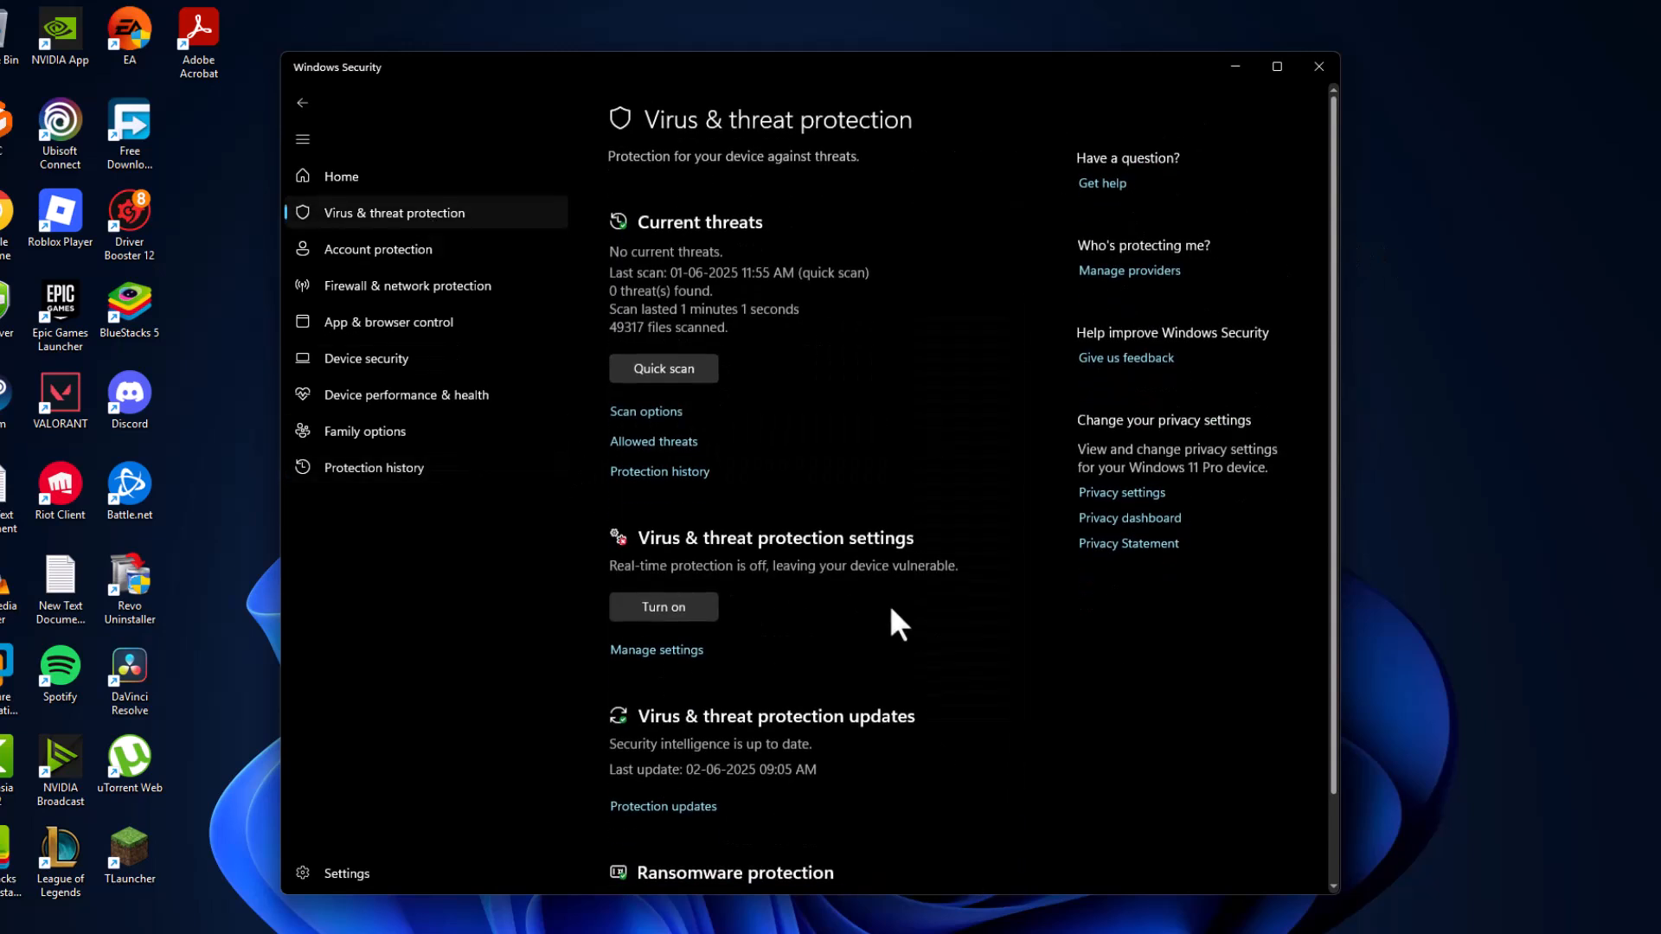
mouse_move(821, 588)
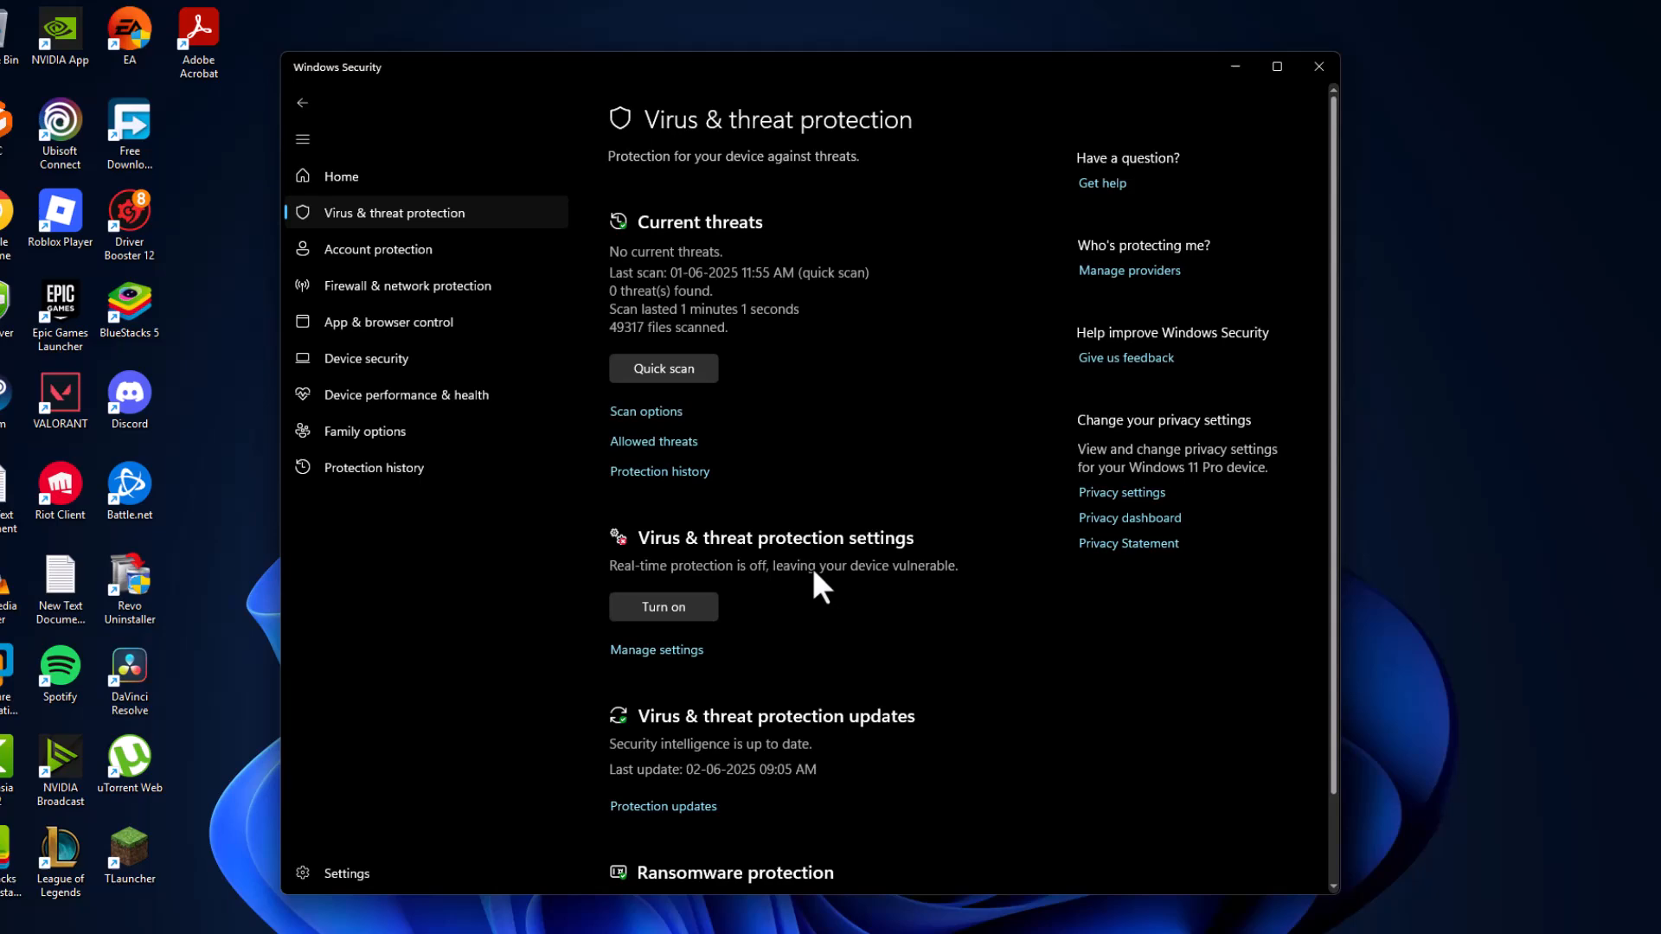
click(657, 650)
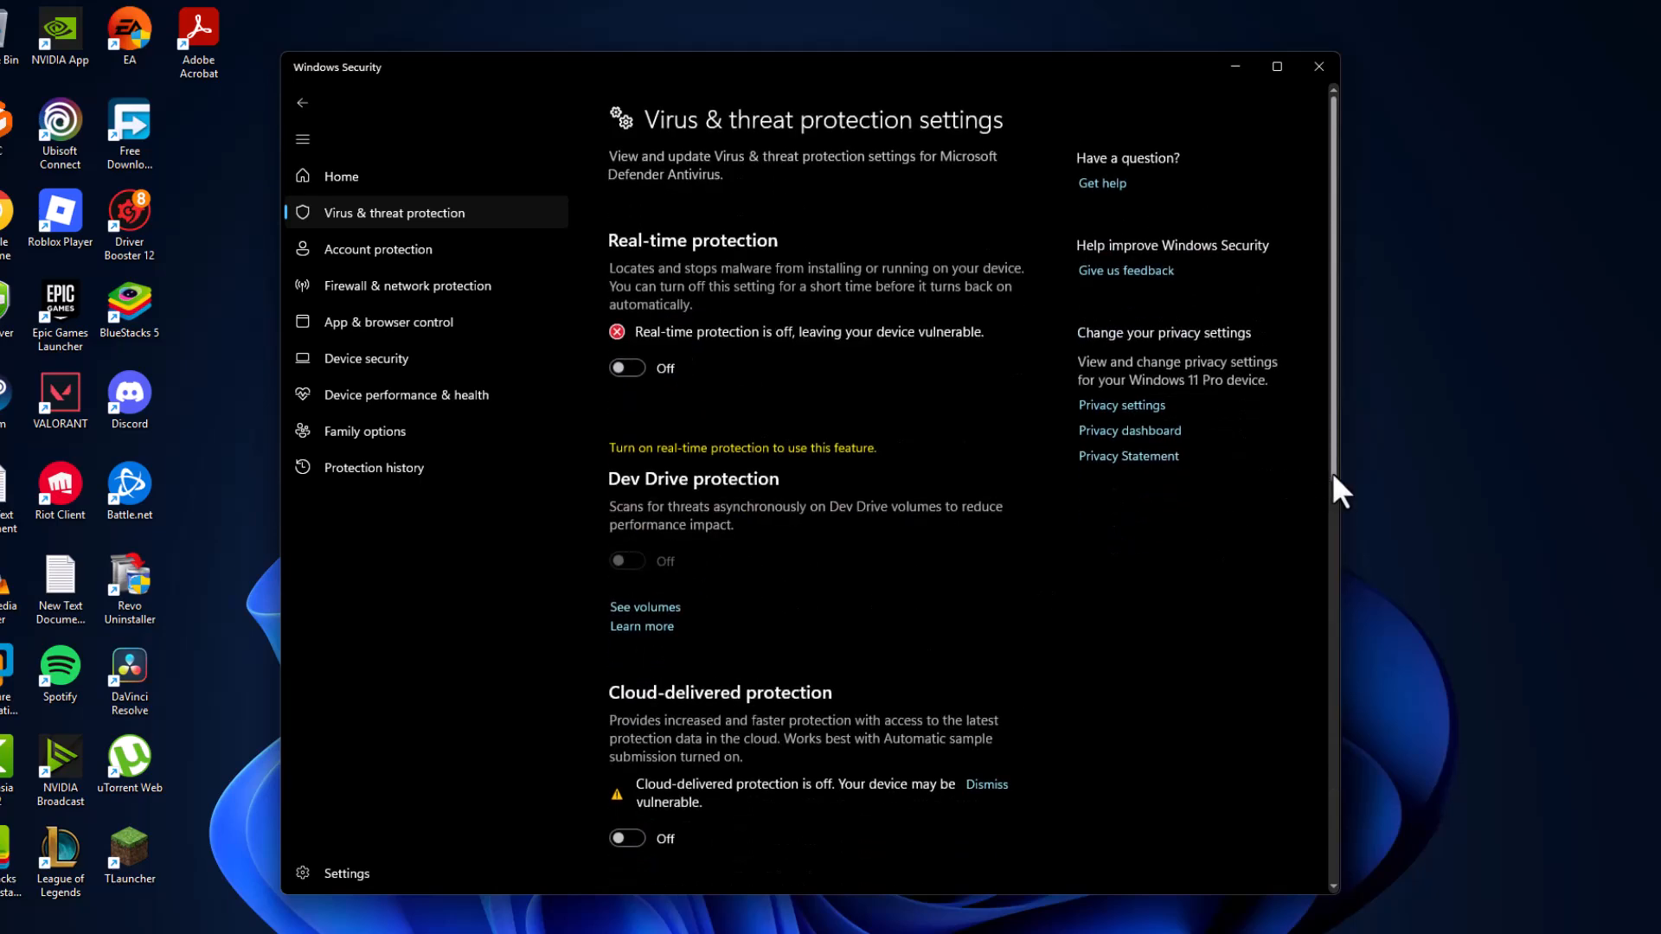
scroll(down, 3)
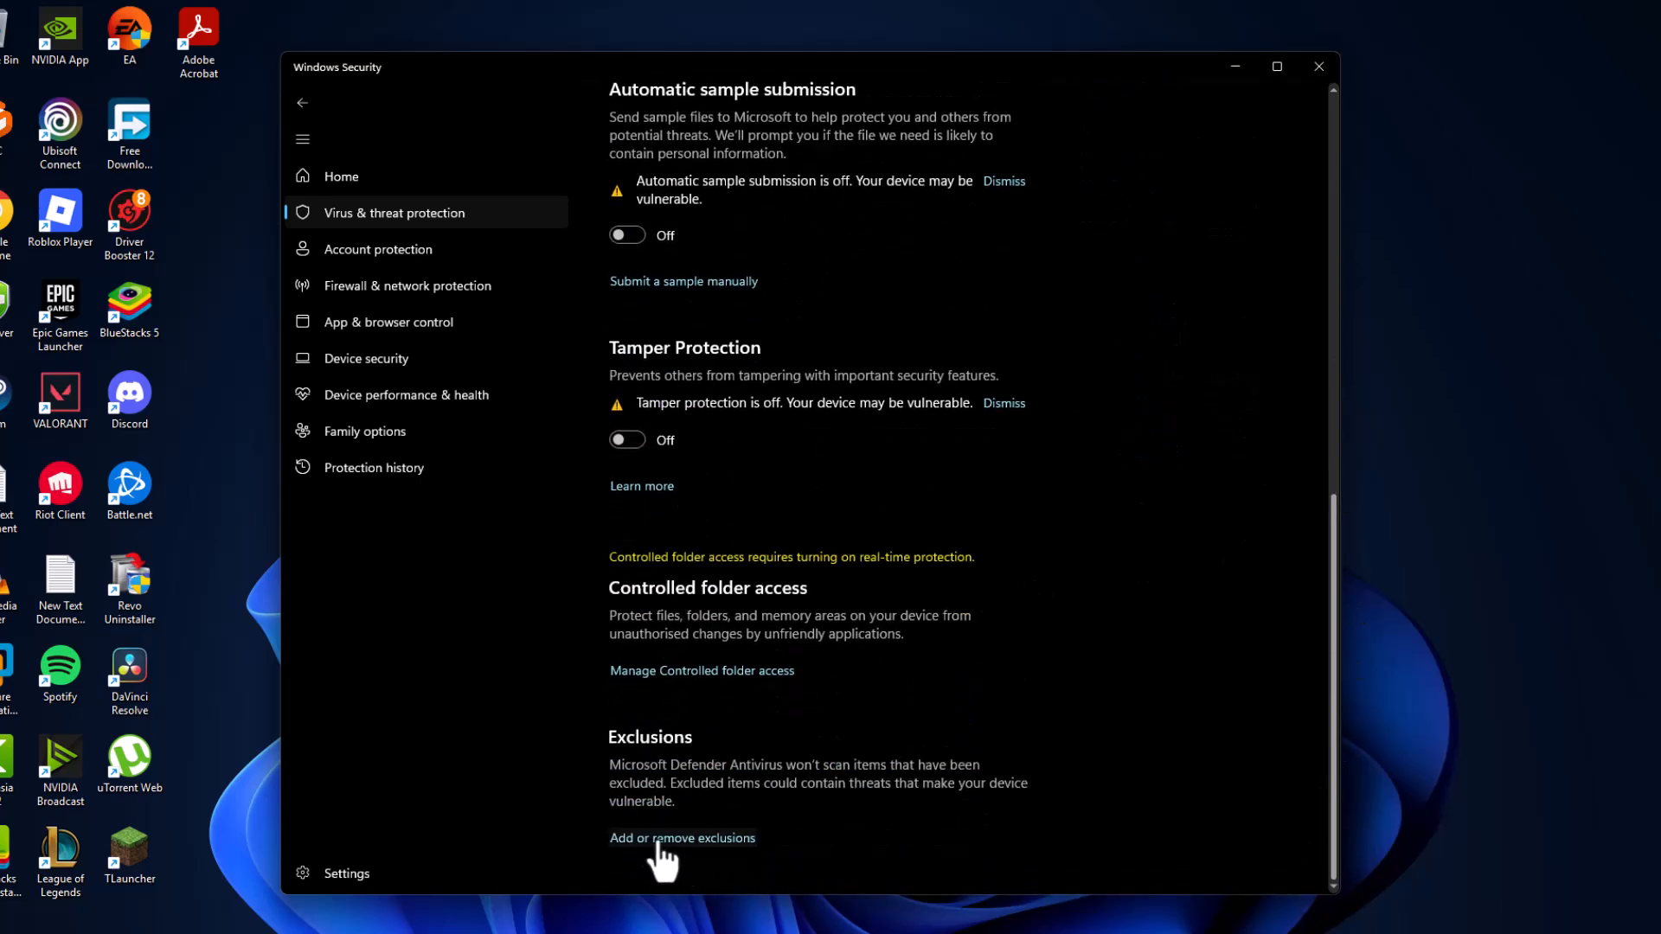
click(682, 838)
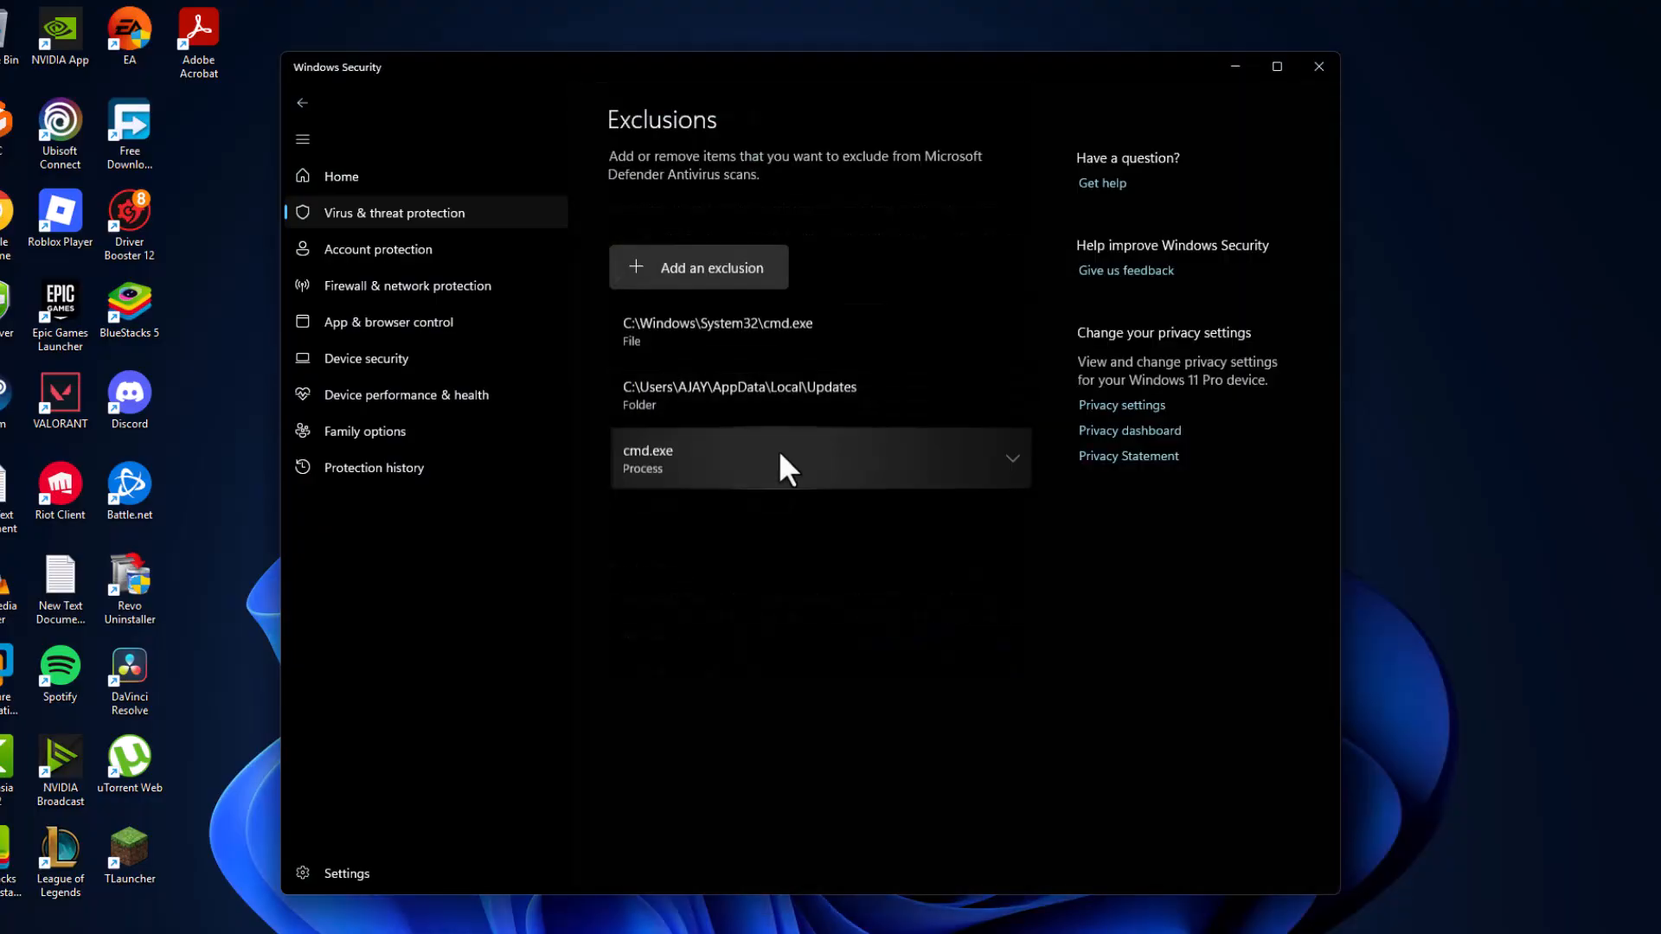
- Add a folder exclusion for C:\COCOON, browsing This PC > Local Disk (C:)
click(698, 268)
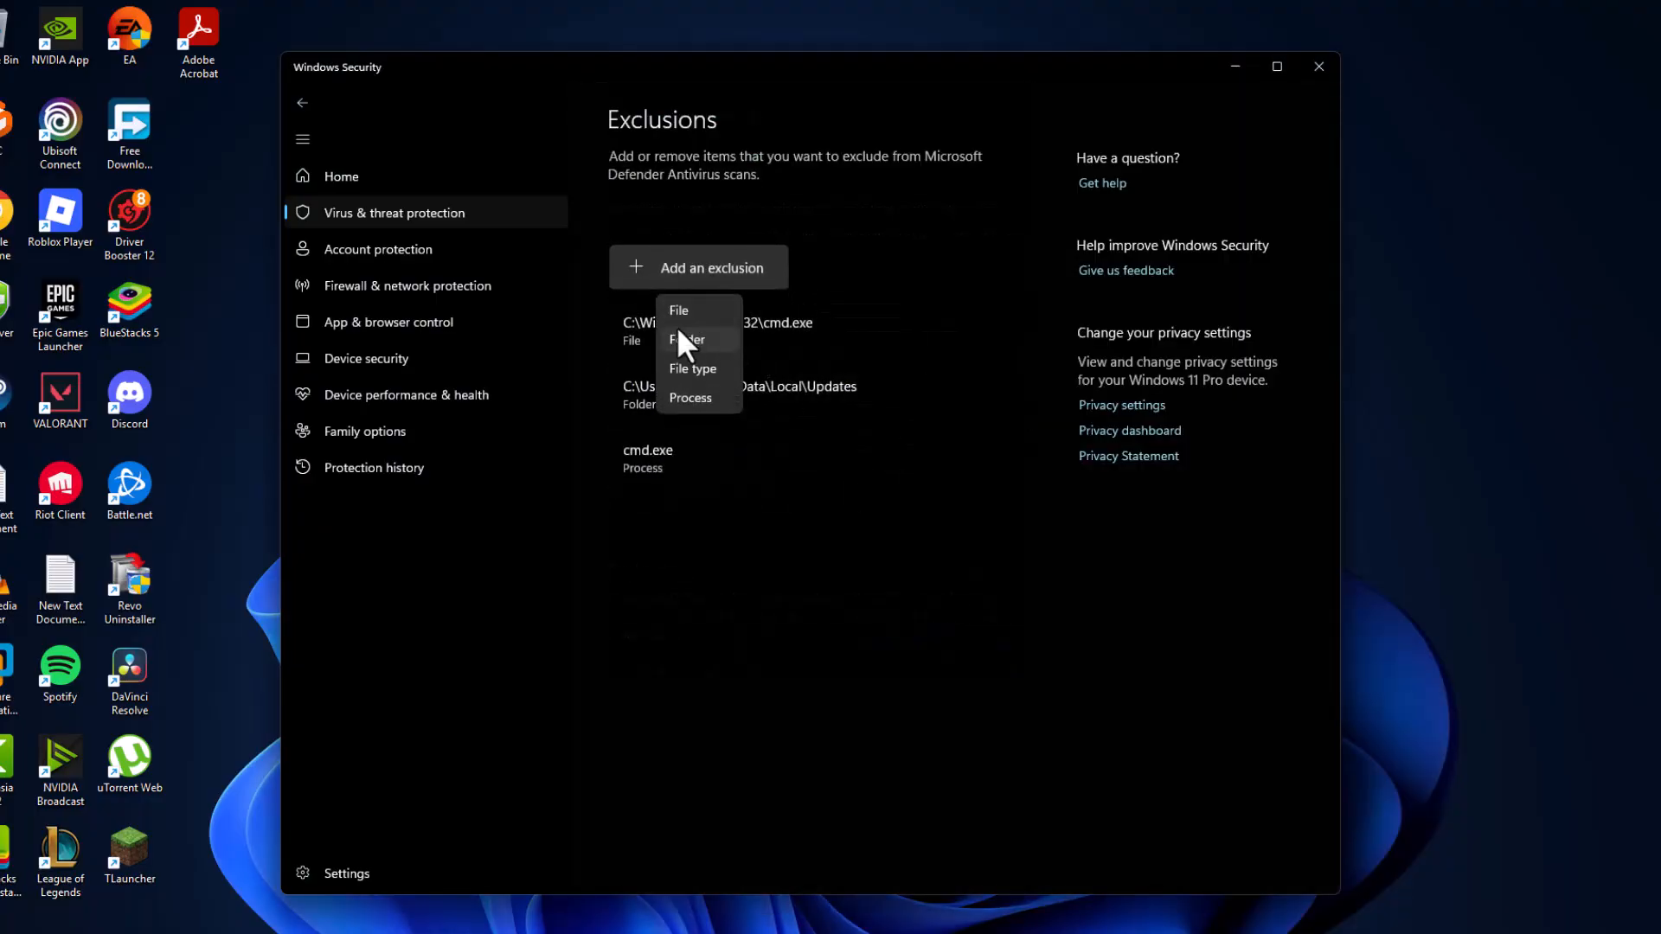
click(689, 340)
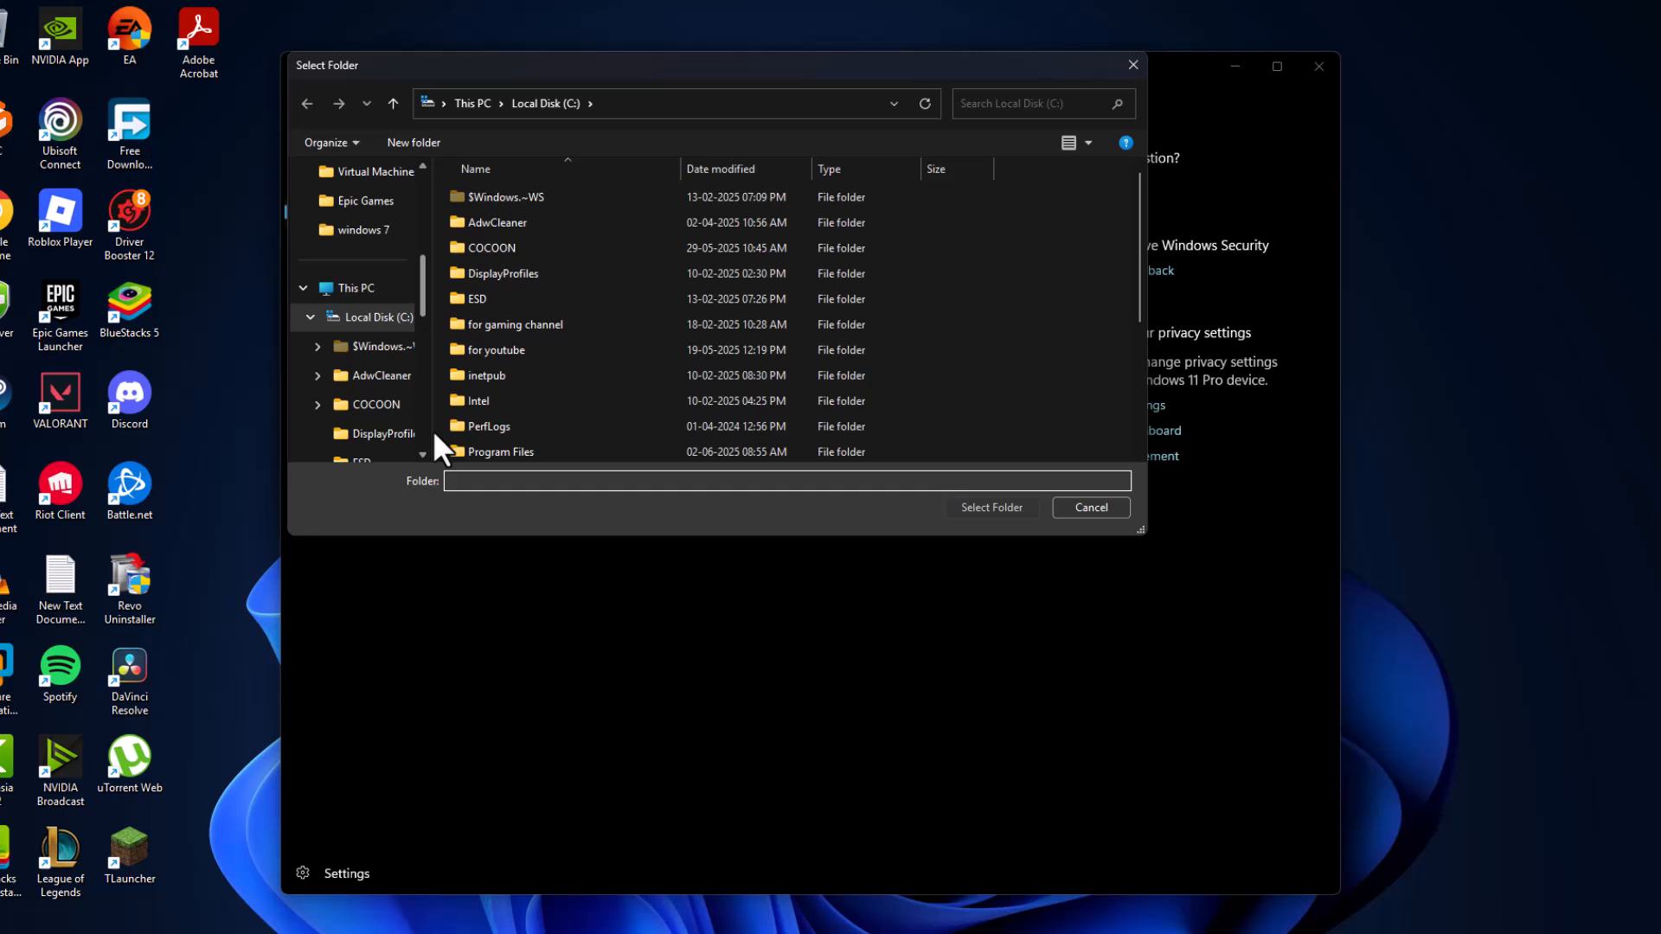
click(355, 287)
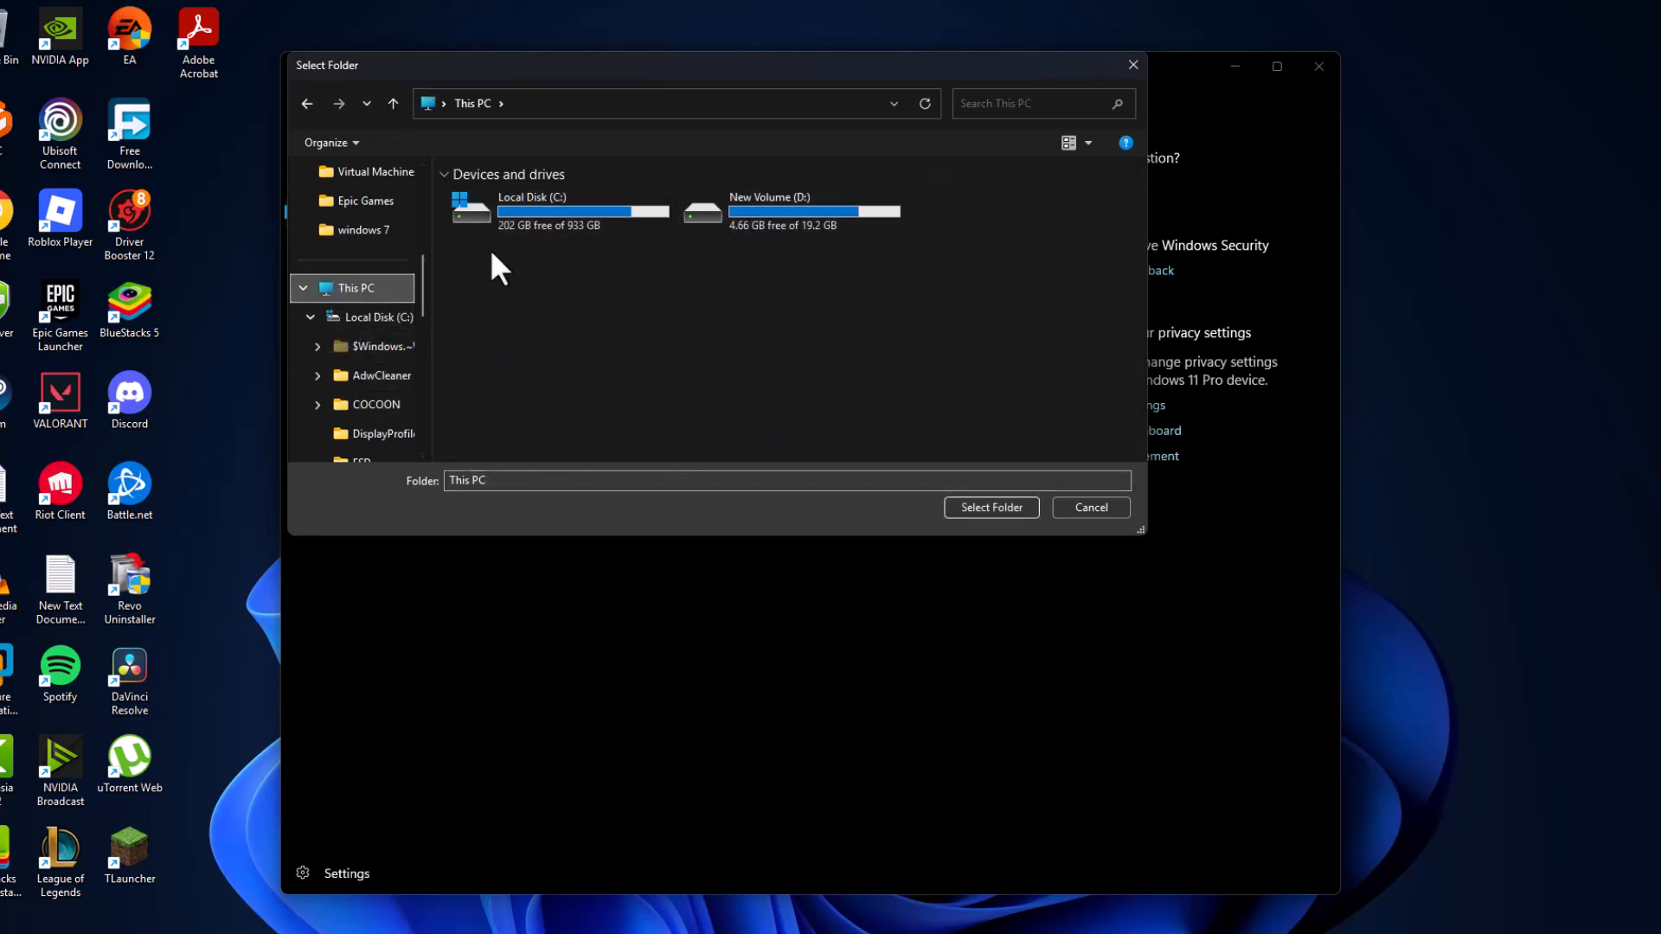
double_click(582, 209)
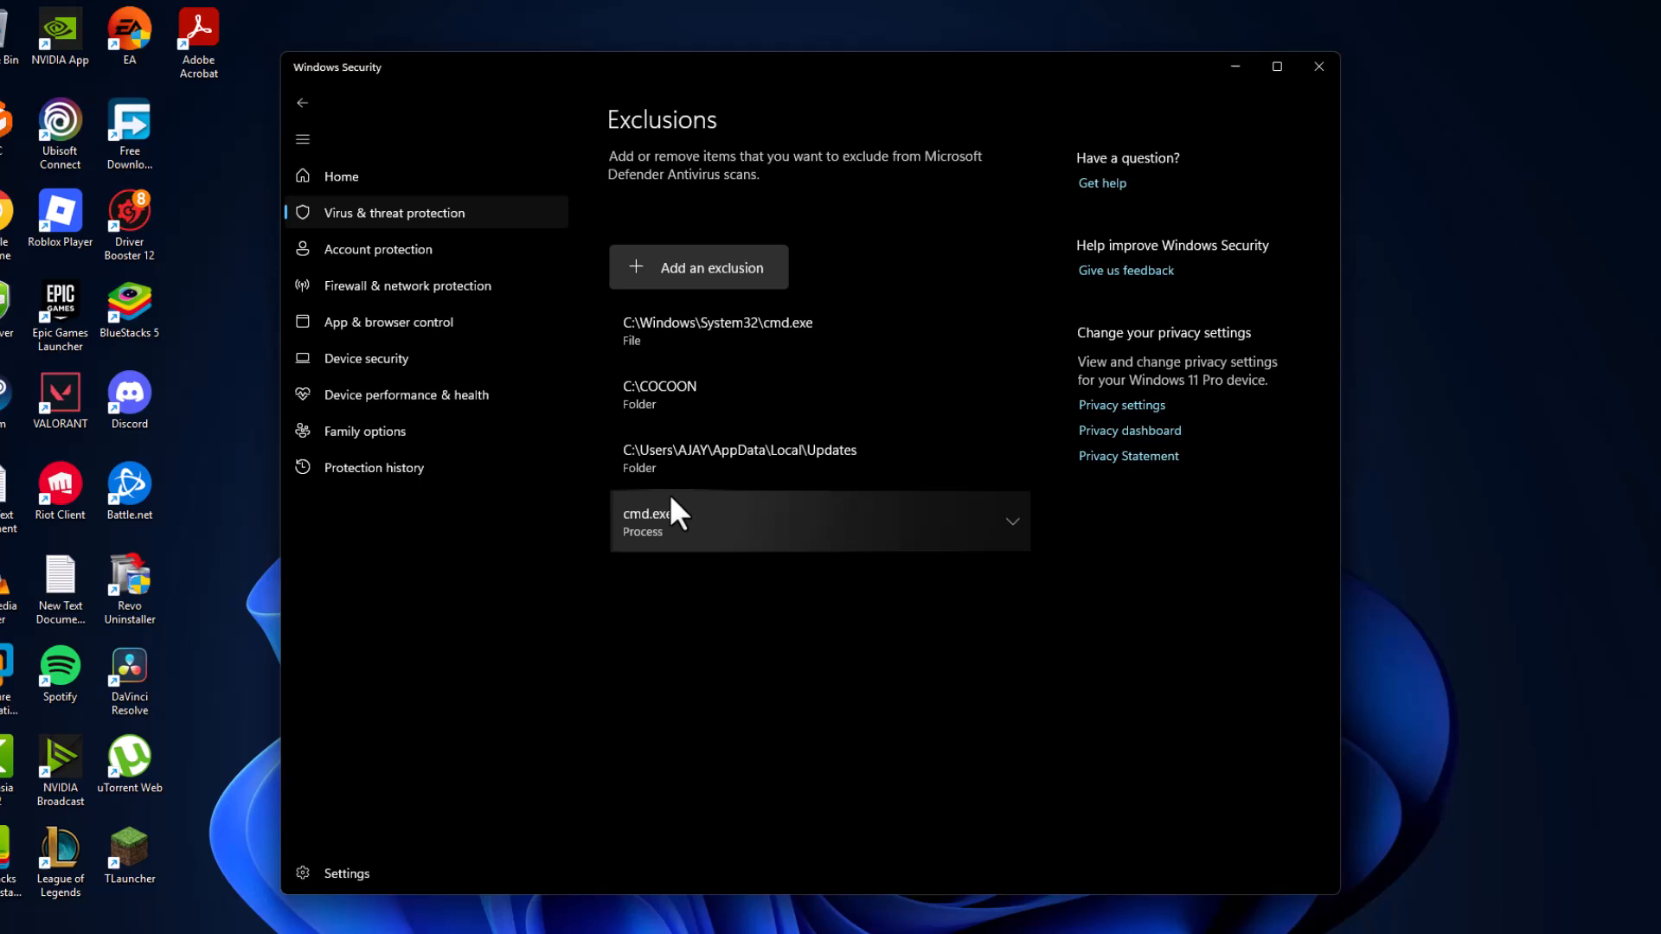
- Turn Tamper Protection and the other protection toggles back on, then close Windows Security
click(302, 103)
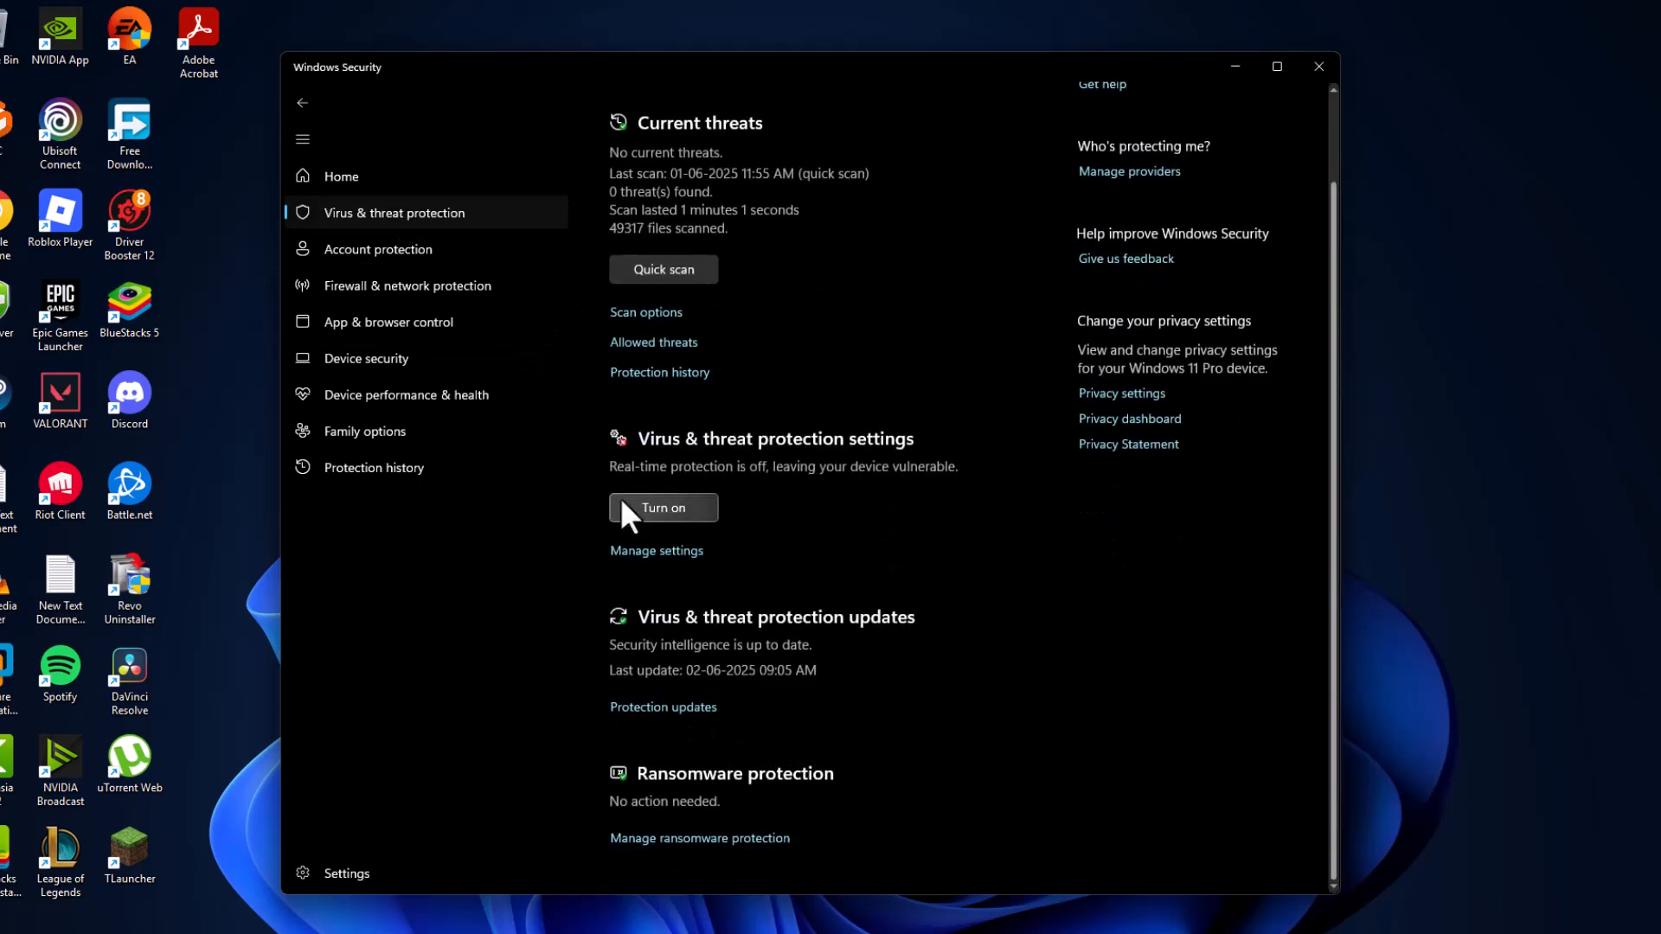
scroll(up, 3)
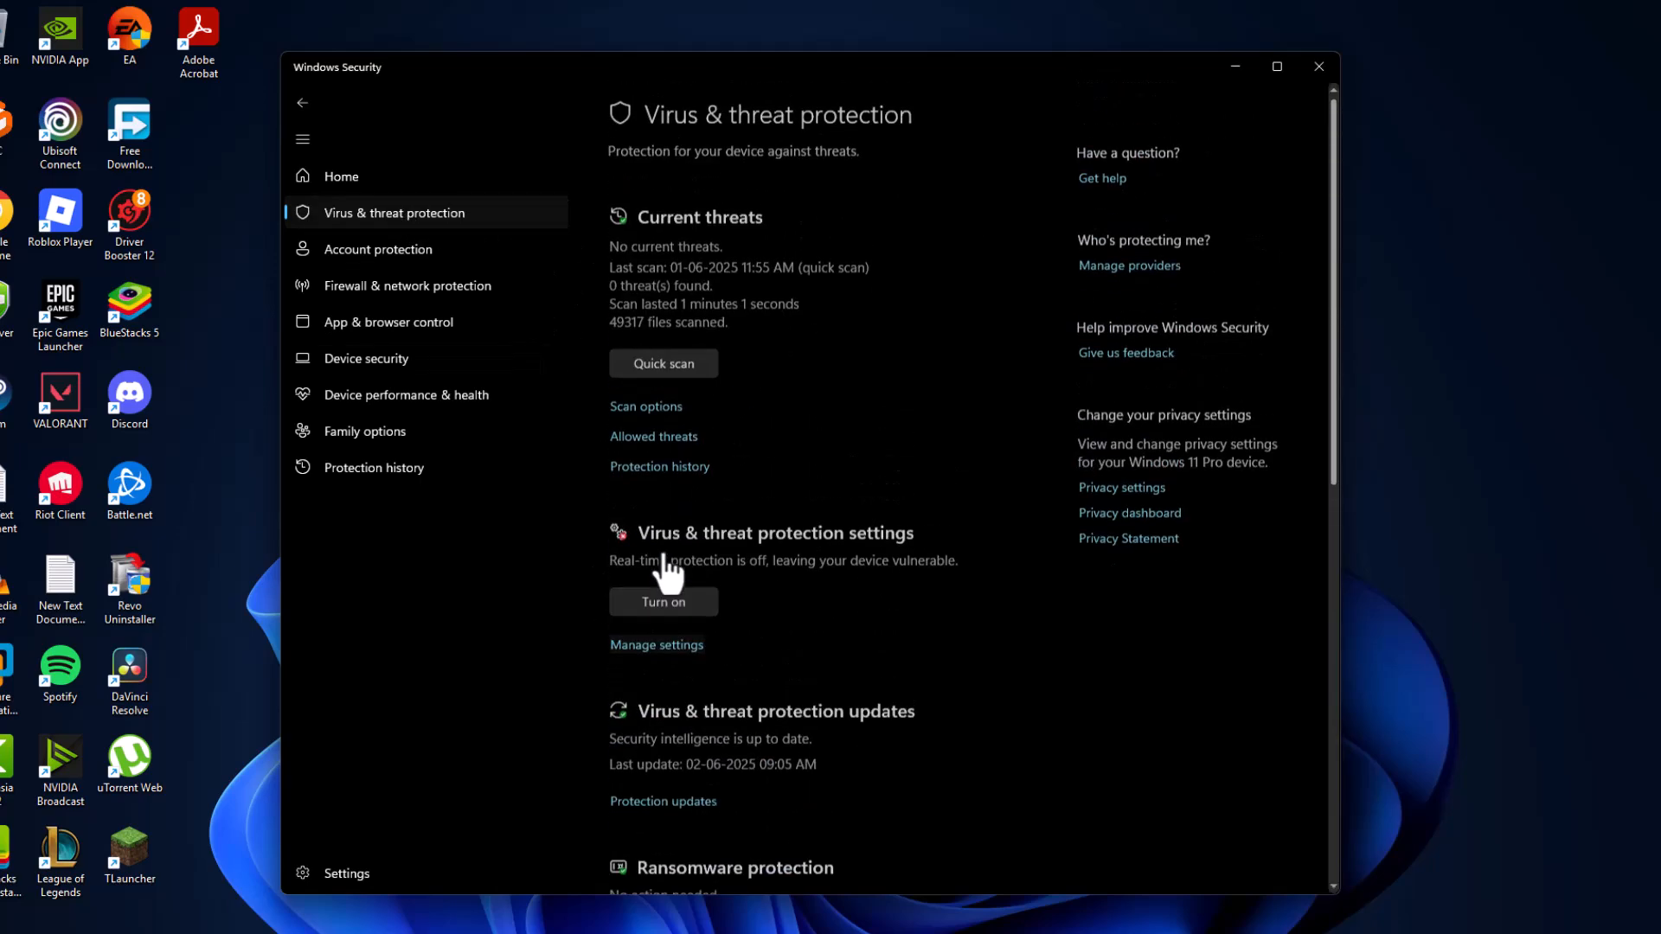
scroll(down, 3)
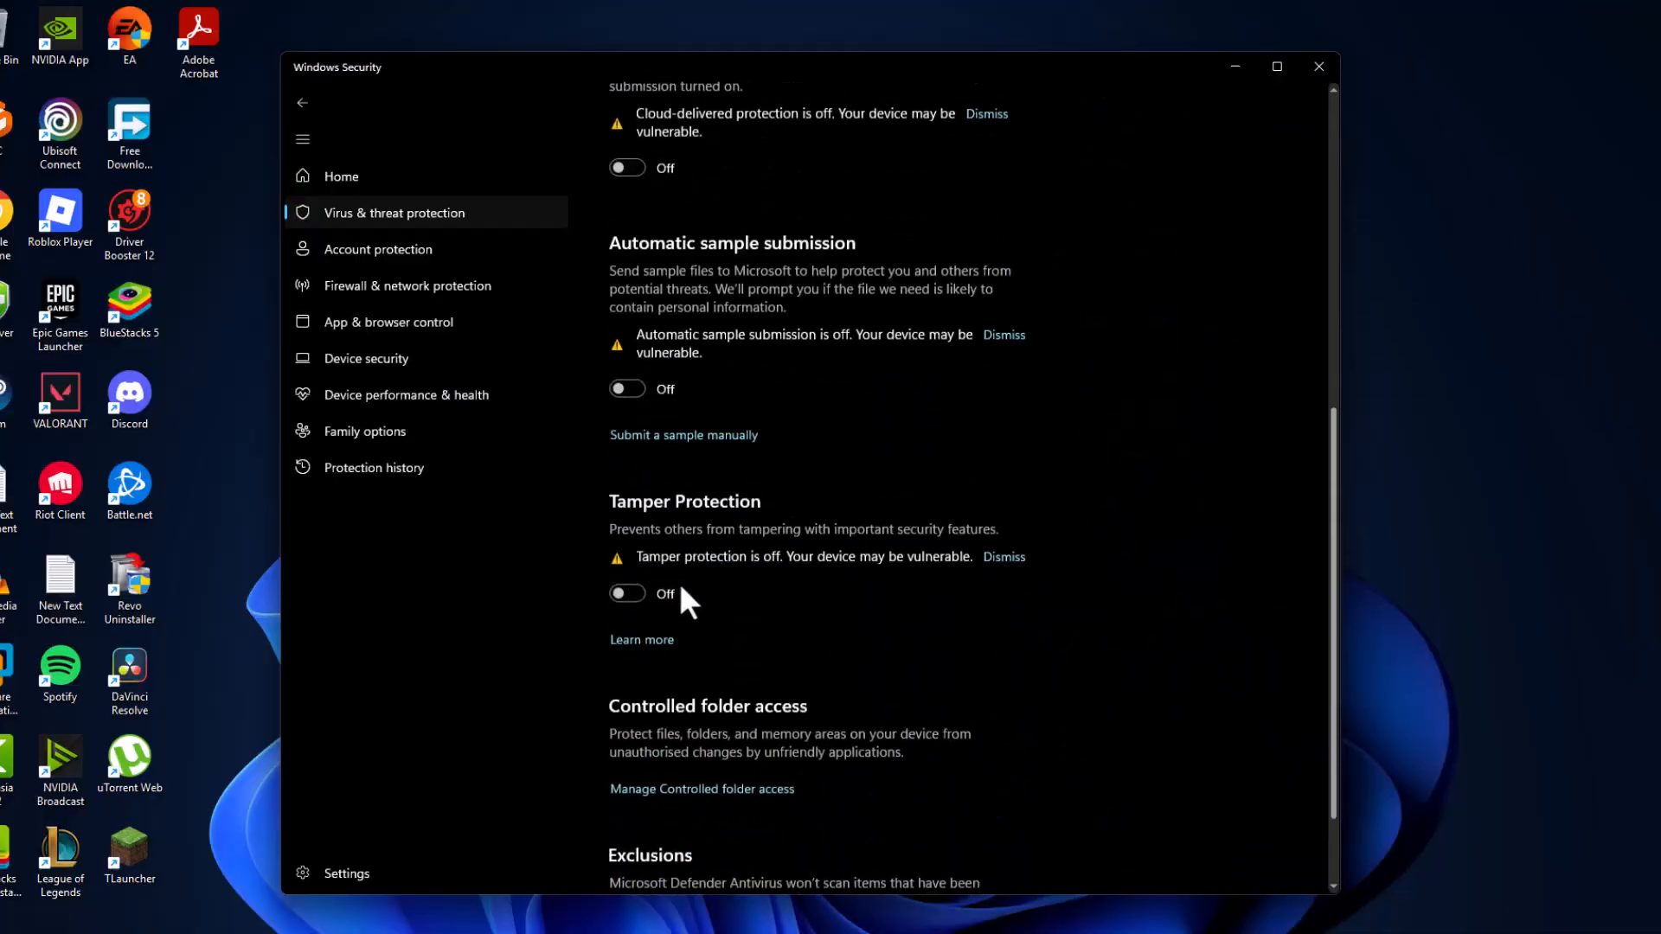
click(626, 594)
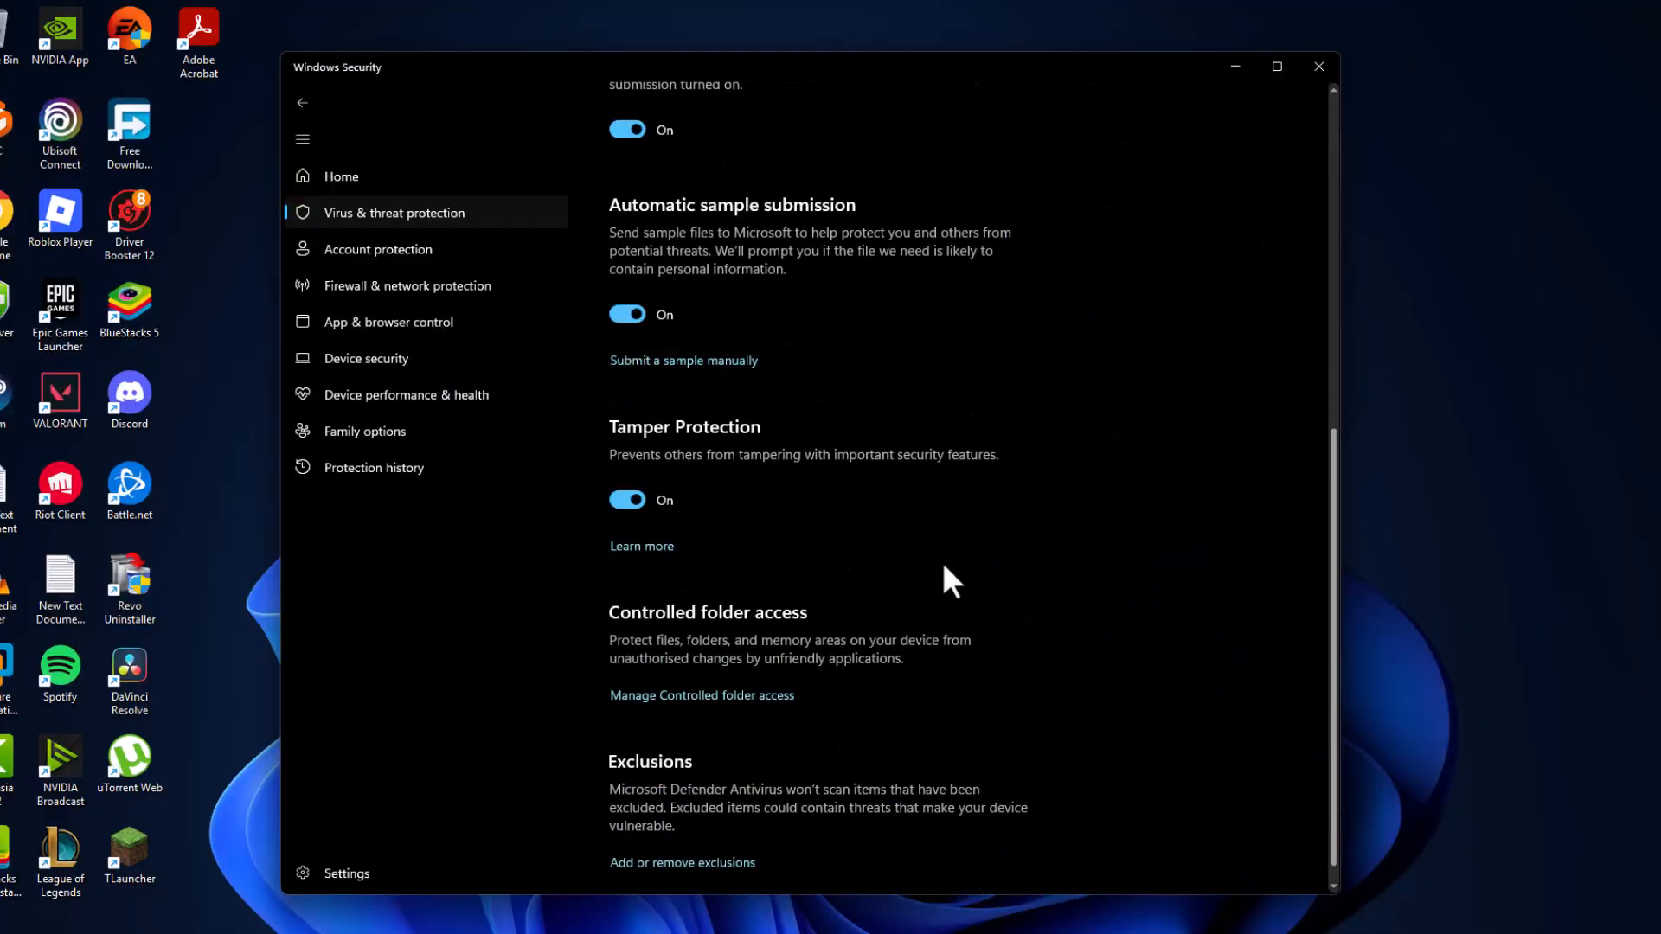
scroll(up, 3)
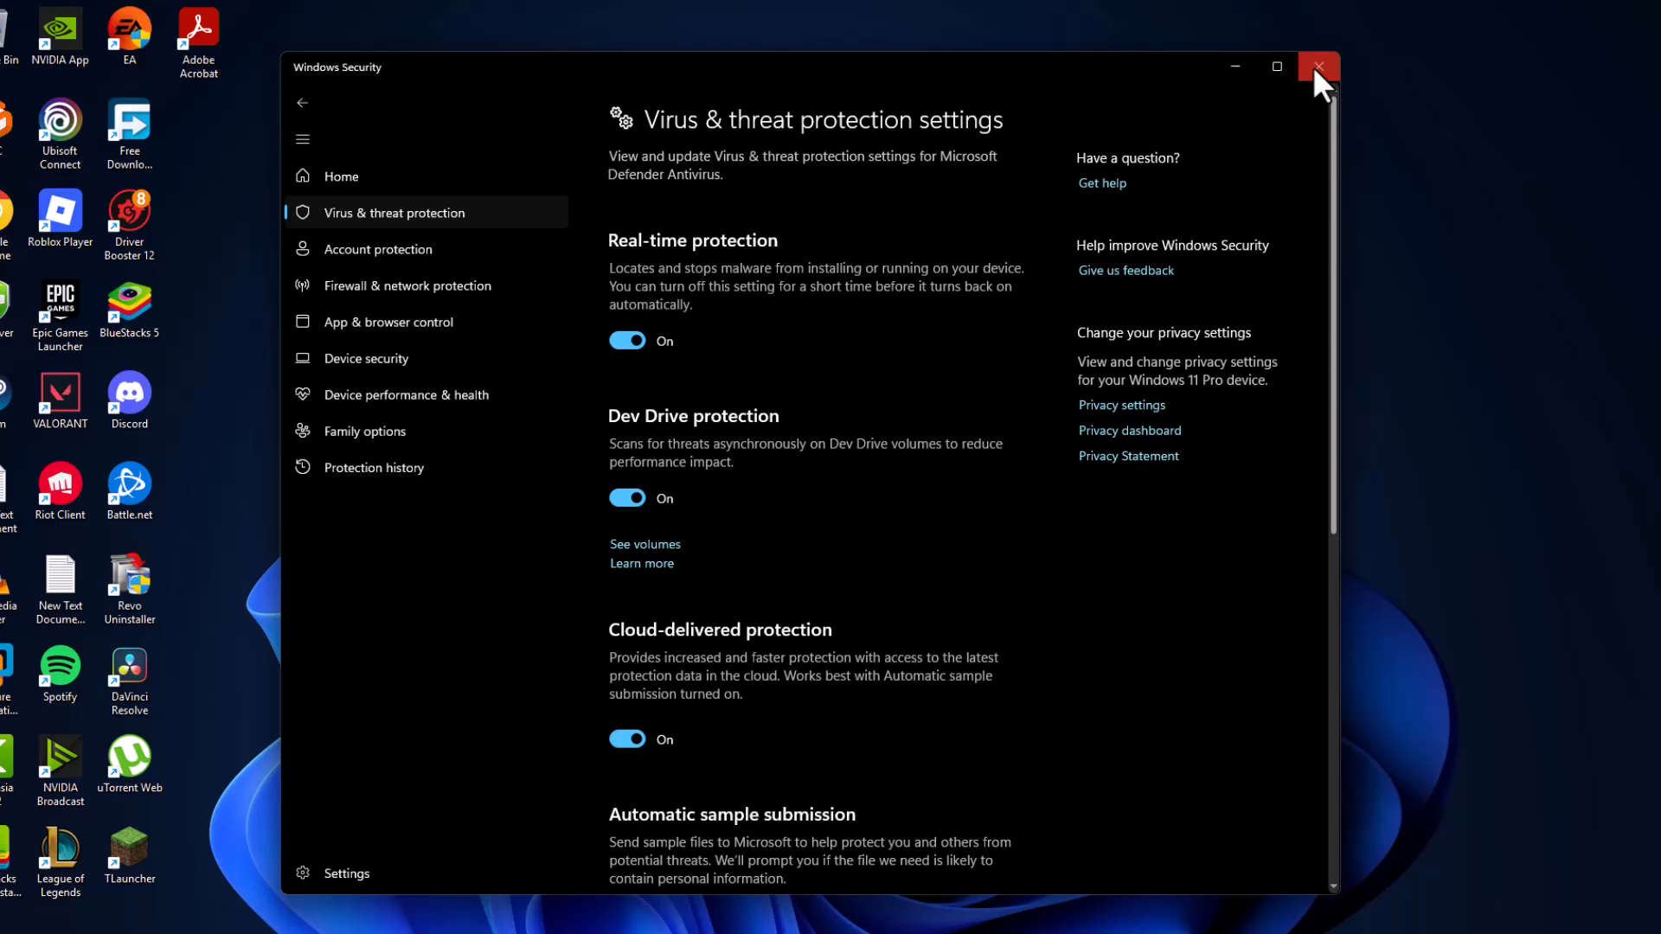
click(1319, 66)
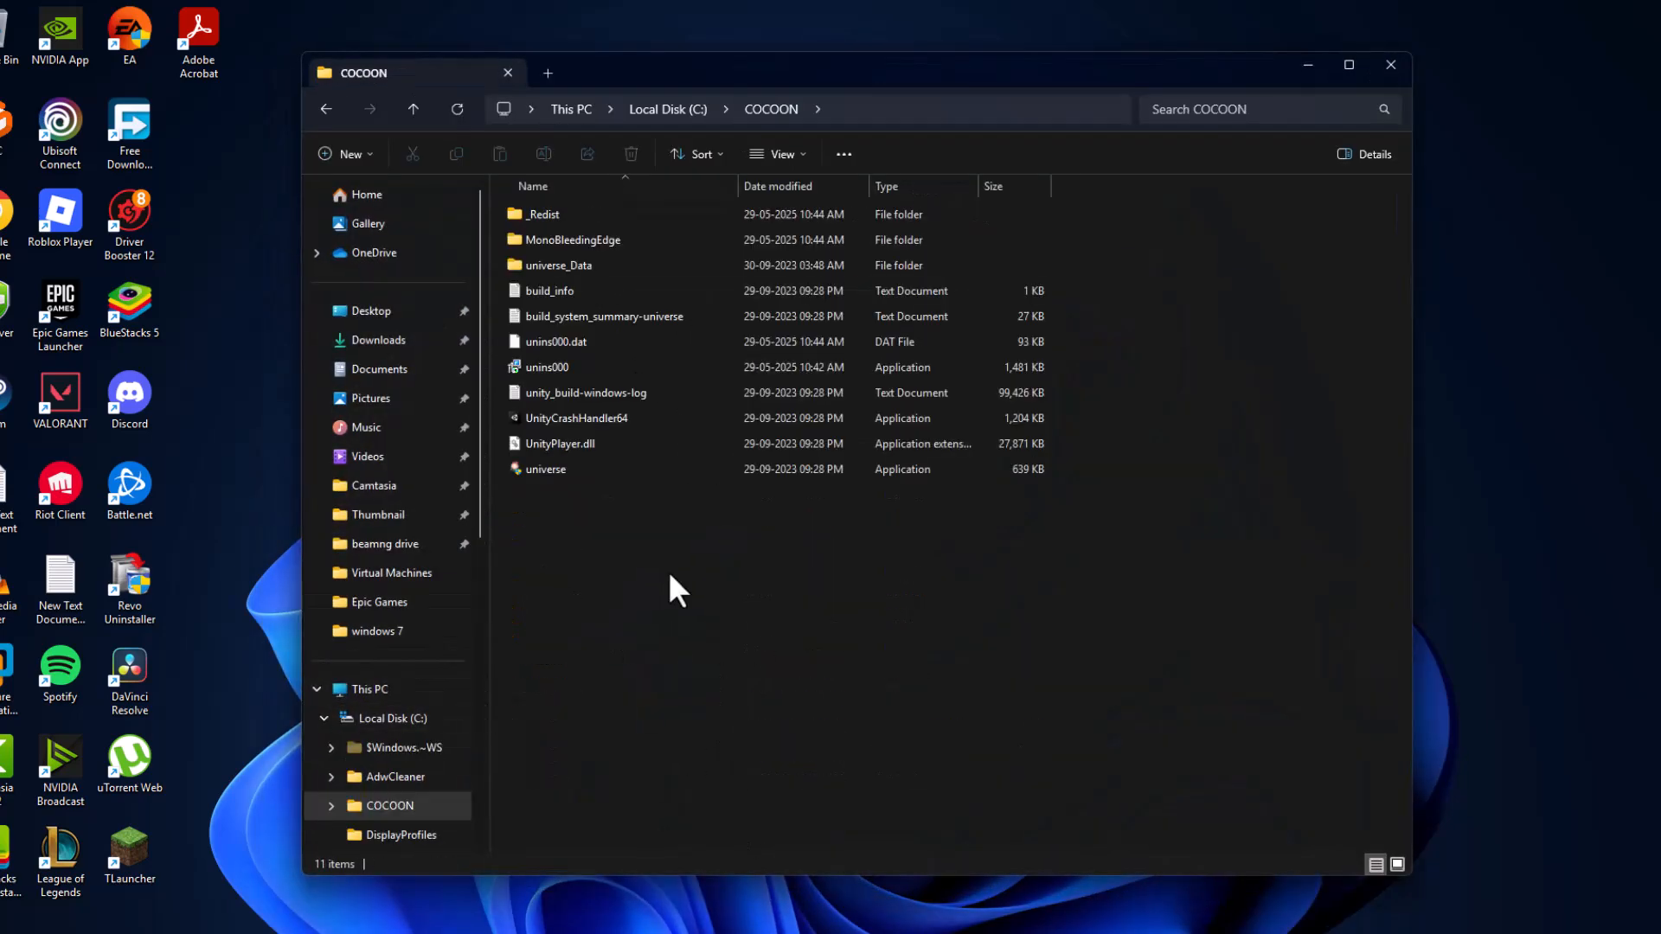
- Launch COCOON by running the universe application in the C:\COCOON folder
click(546, 469)
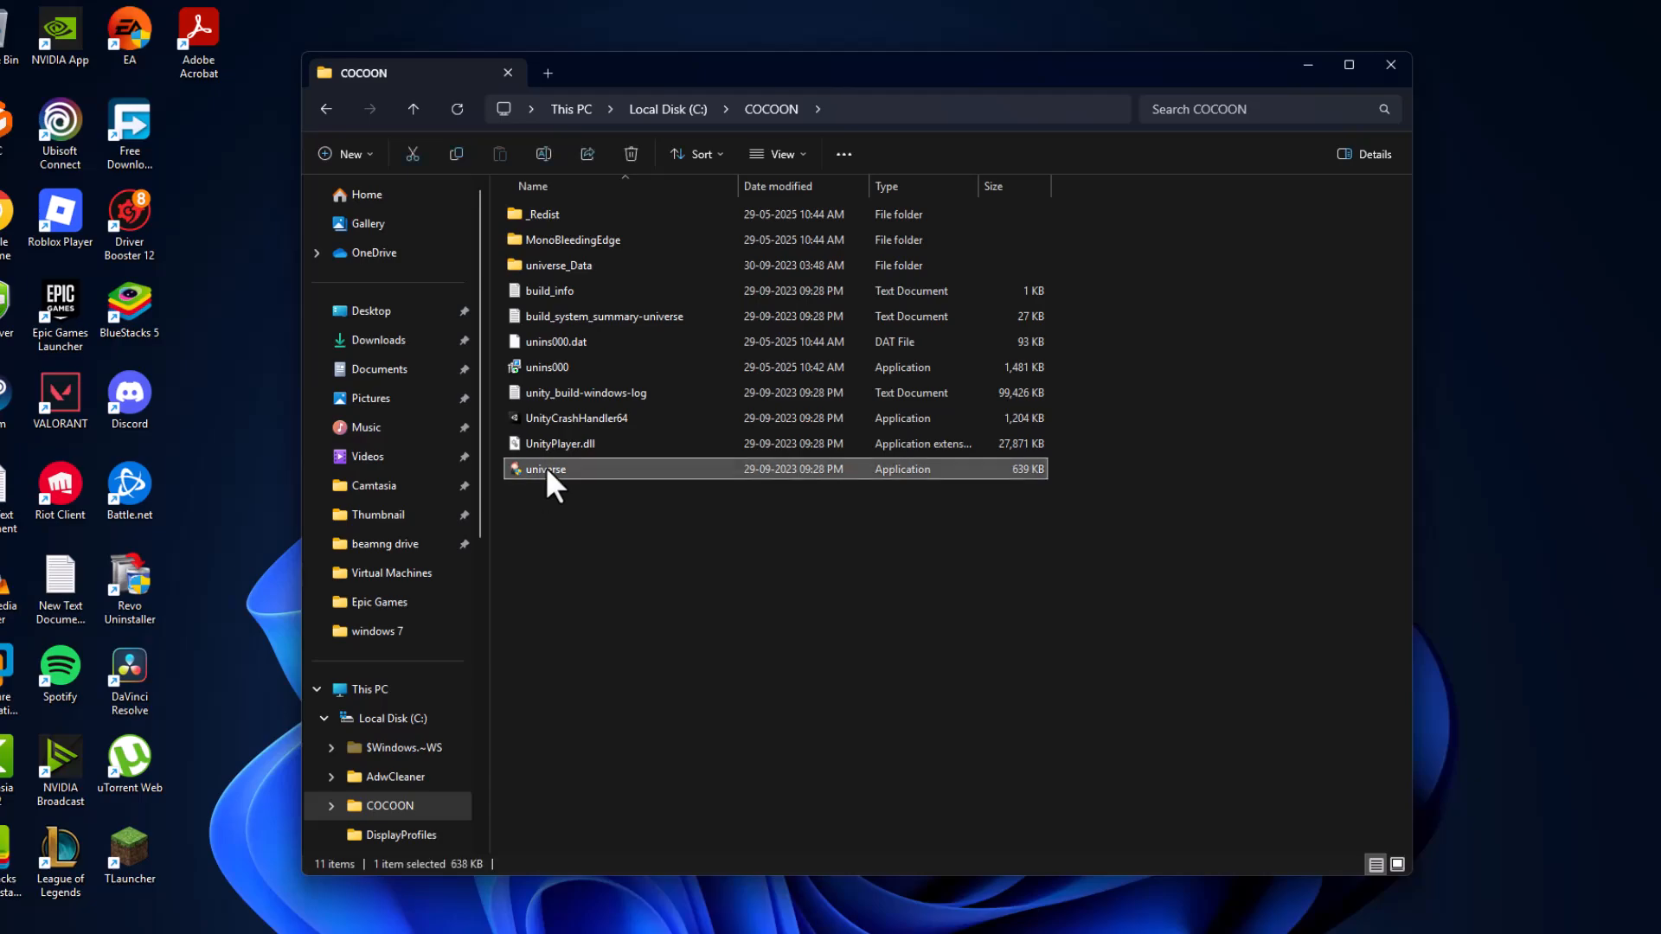
double_click(543, 469)
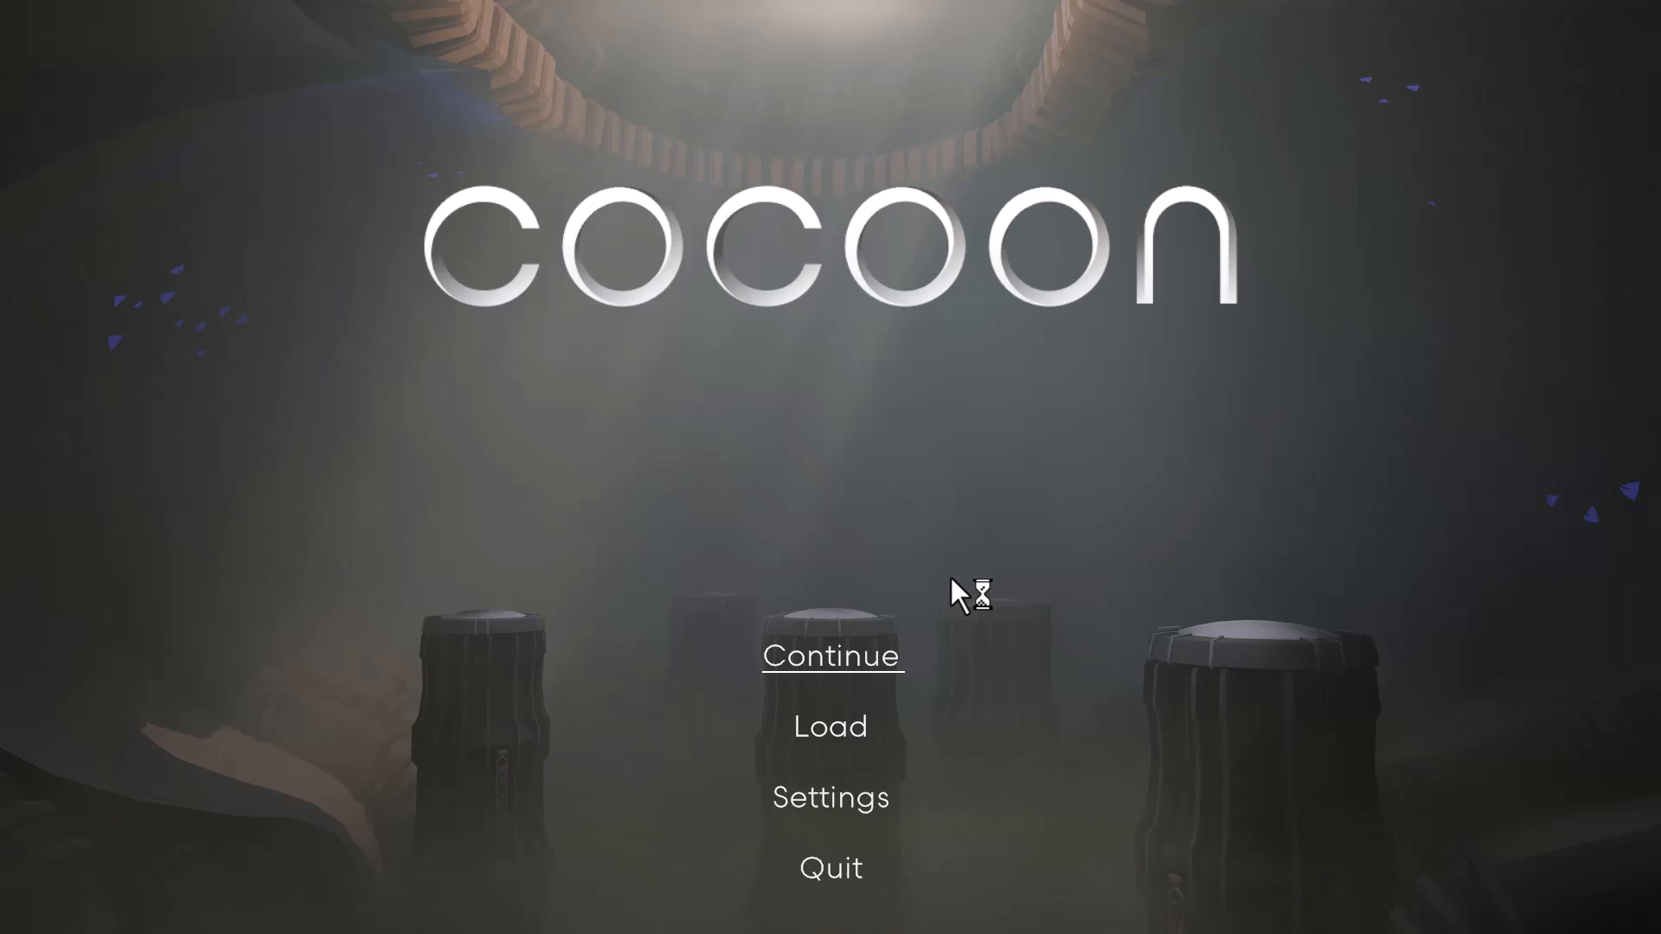